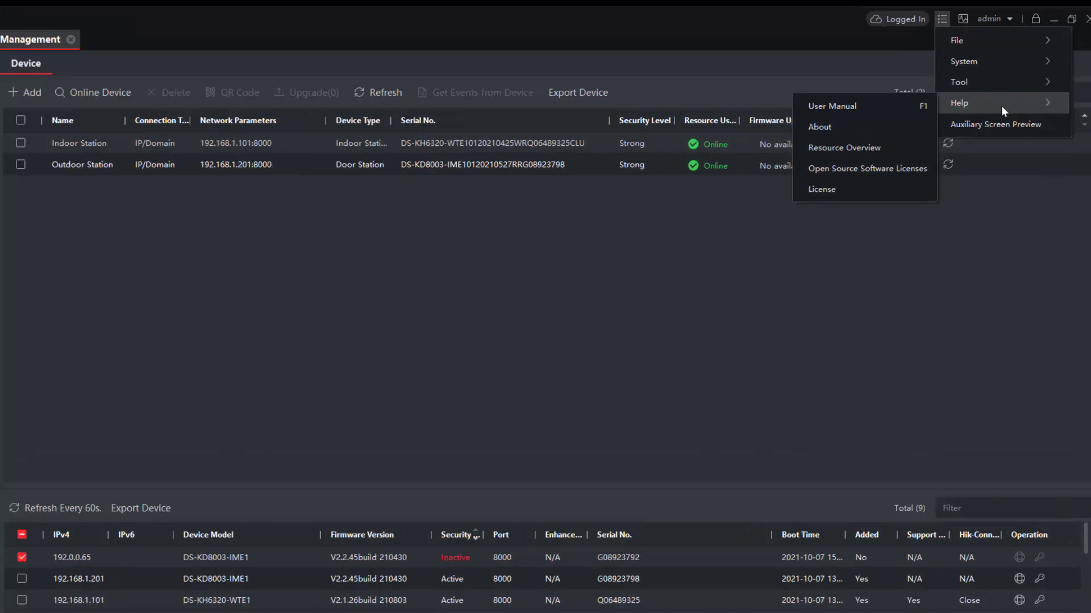
Step: Check the SADP version information for a newer release and close it
left_click(819, 126)
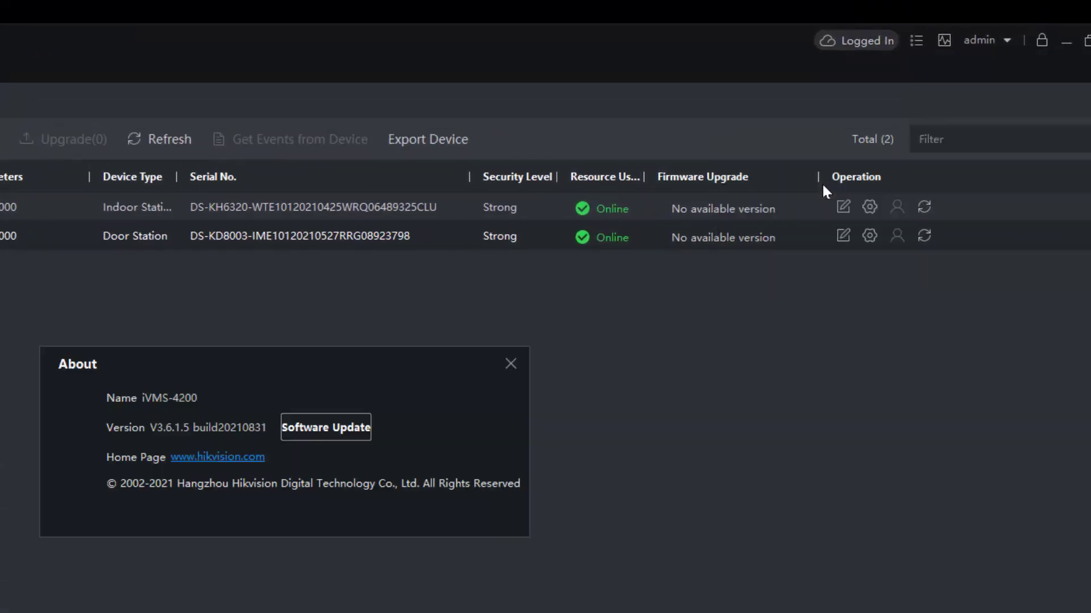
left_click(325, 427)
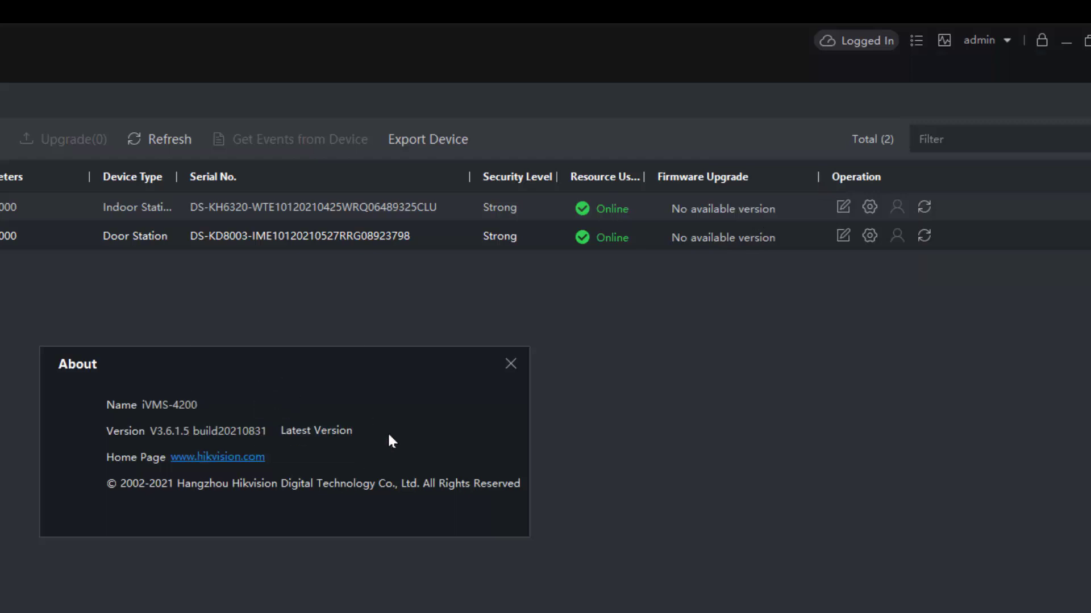
mouse_move(518, 367)
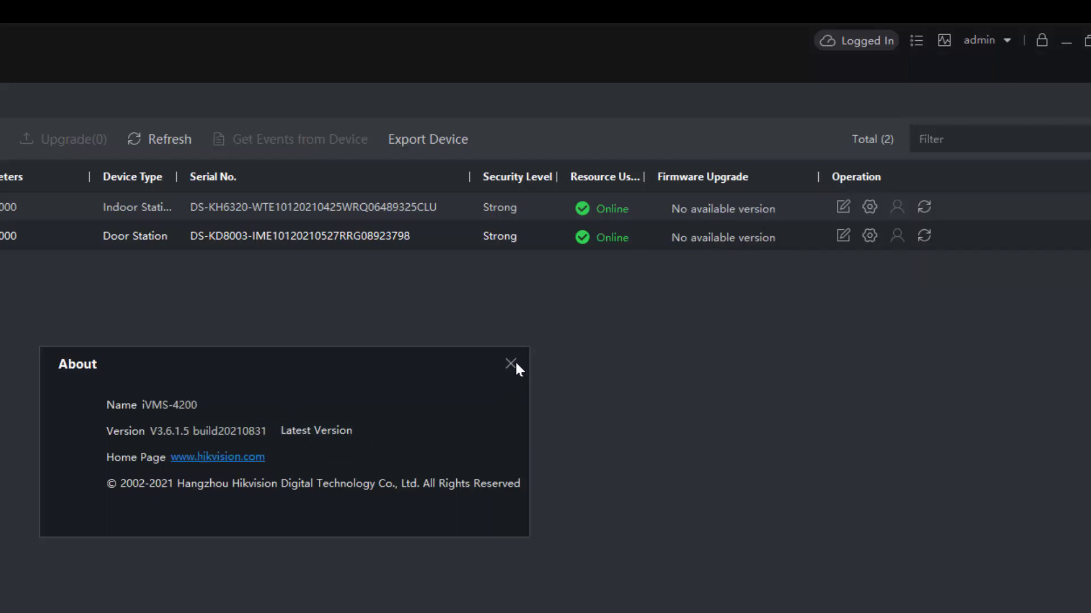
left_click(510, 363)
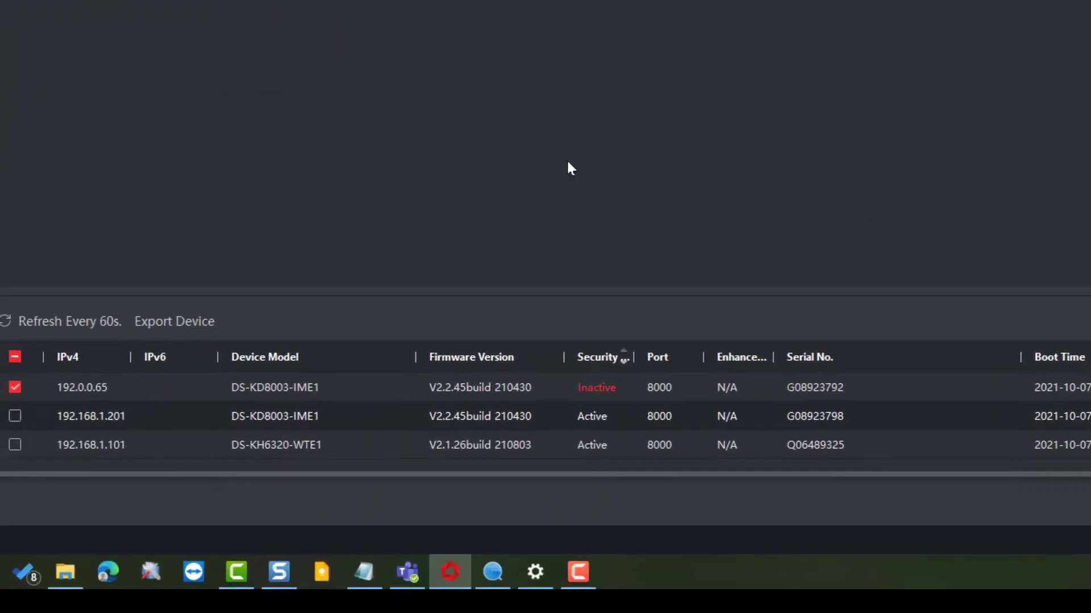
mouse_move(191, 7)
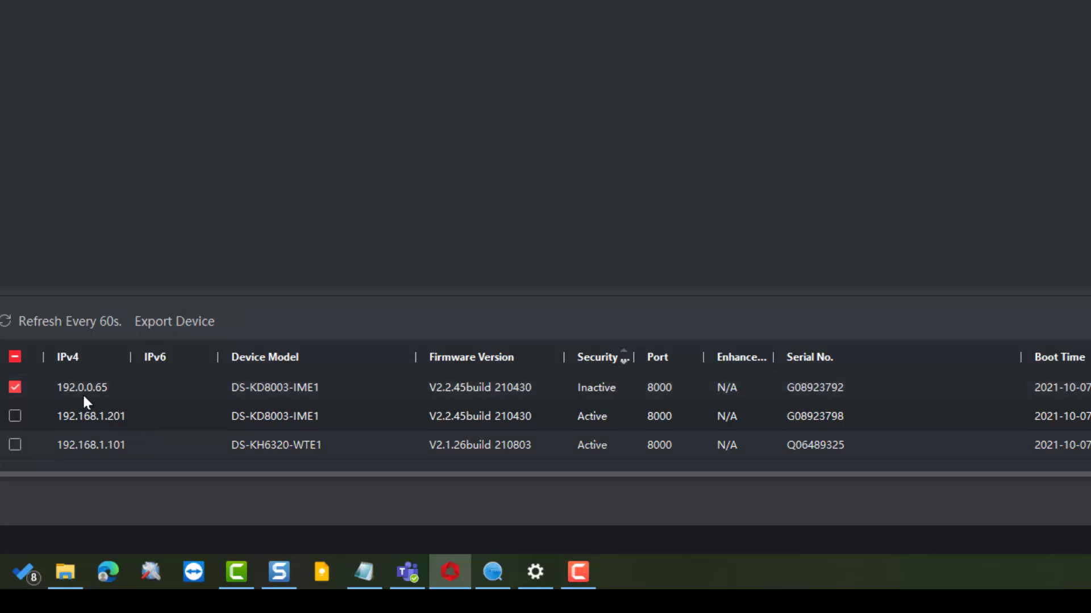
mouse_move(76, 403)
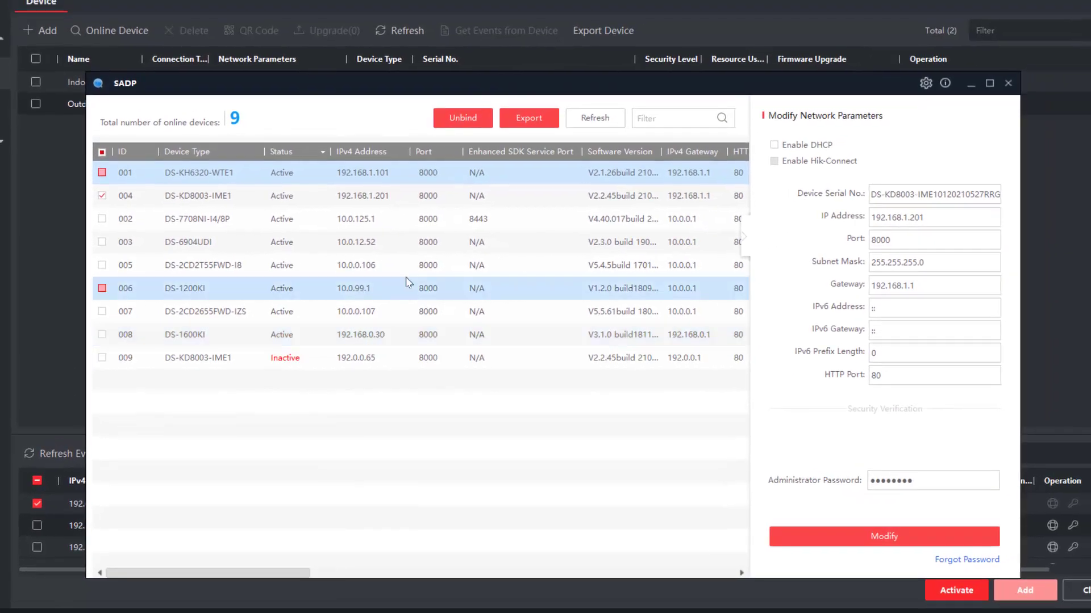
Step: Sort devices by Status and select only the inactive DS-KD8003-IME1 at 192.0.0.65 for activation
left_click(101, 287)
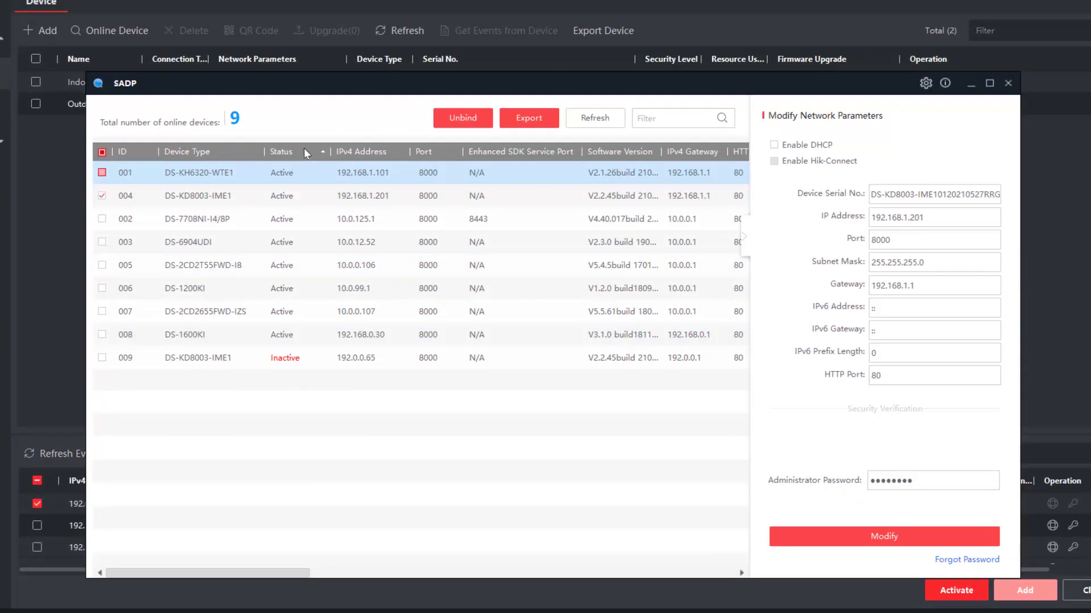
left_click(321, 151)
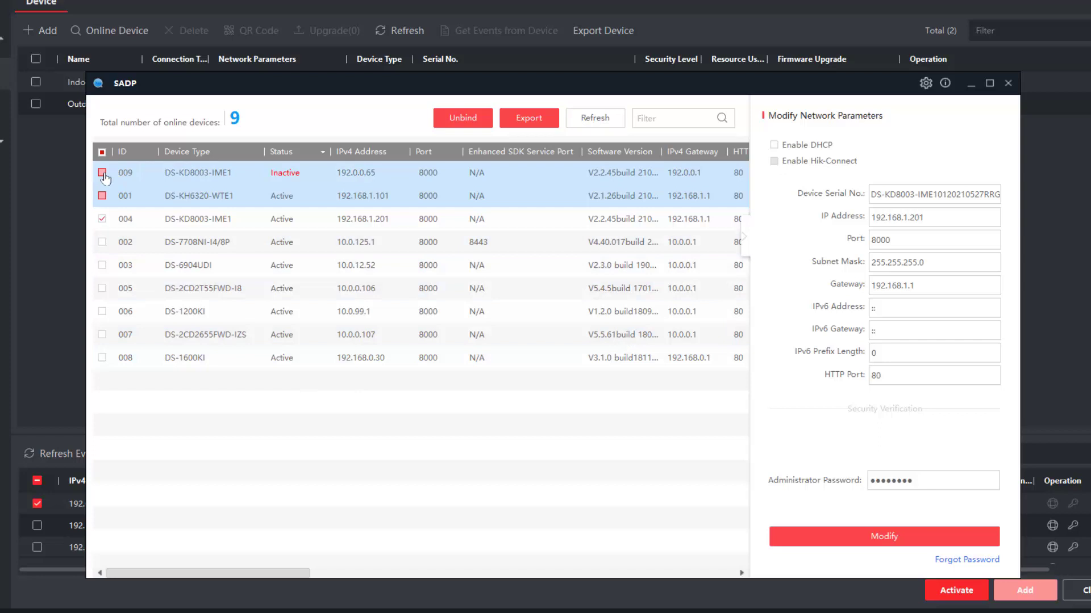
left_click(102, 173)
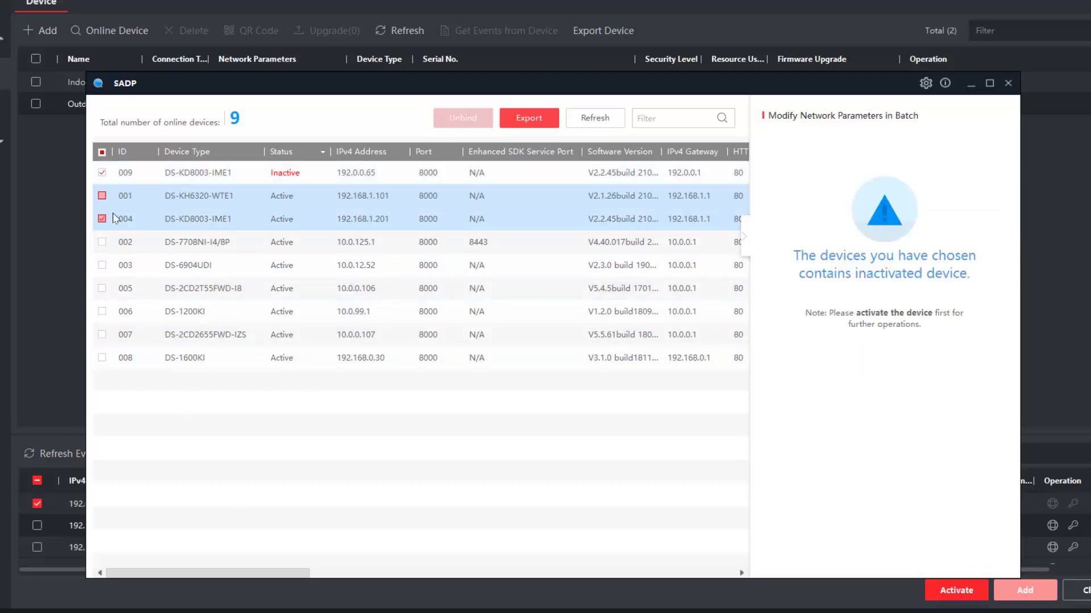
left_click(102, 219)
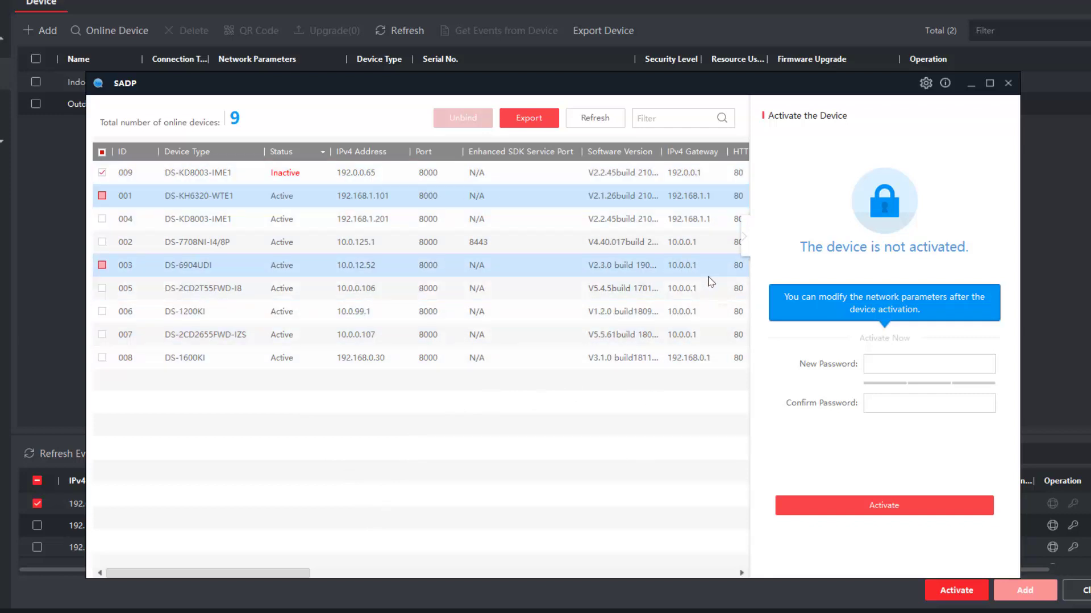
mouse_move(707, 283)
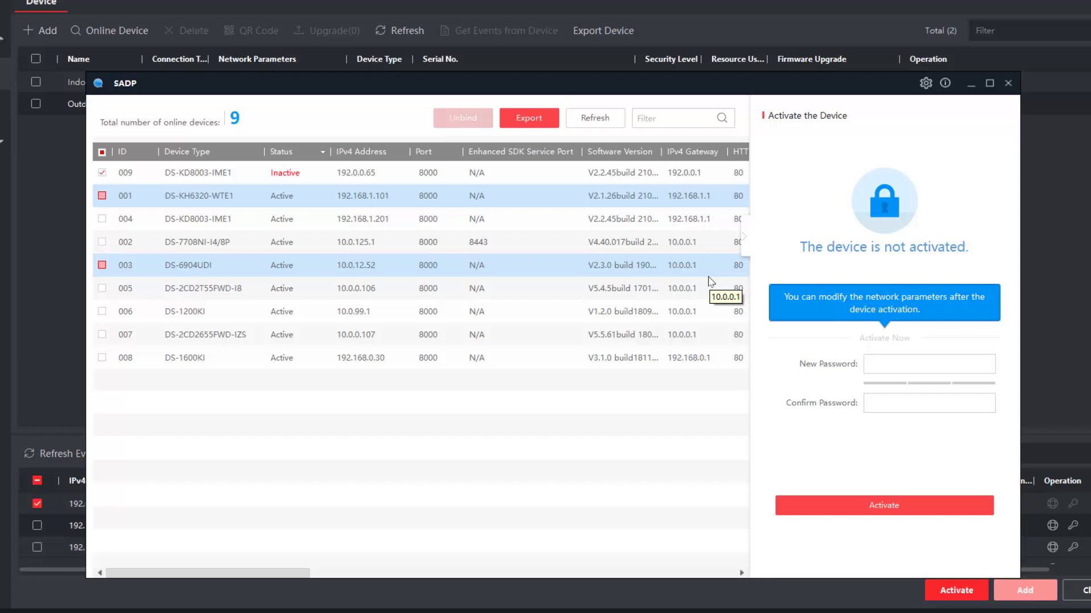
mouse_move(710, 282)
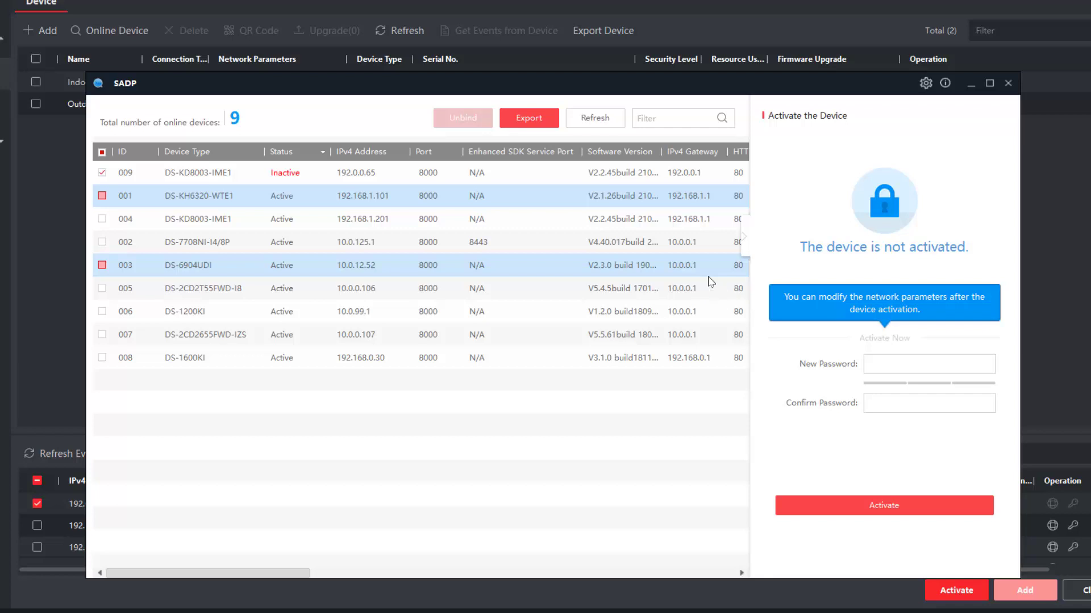
left_click(101, 265)
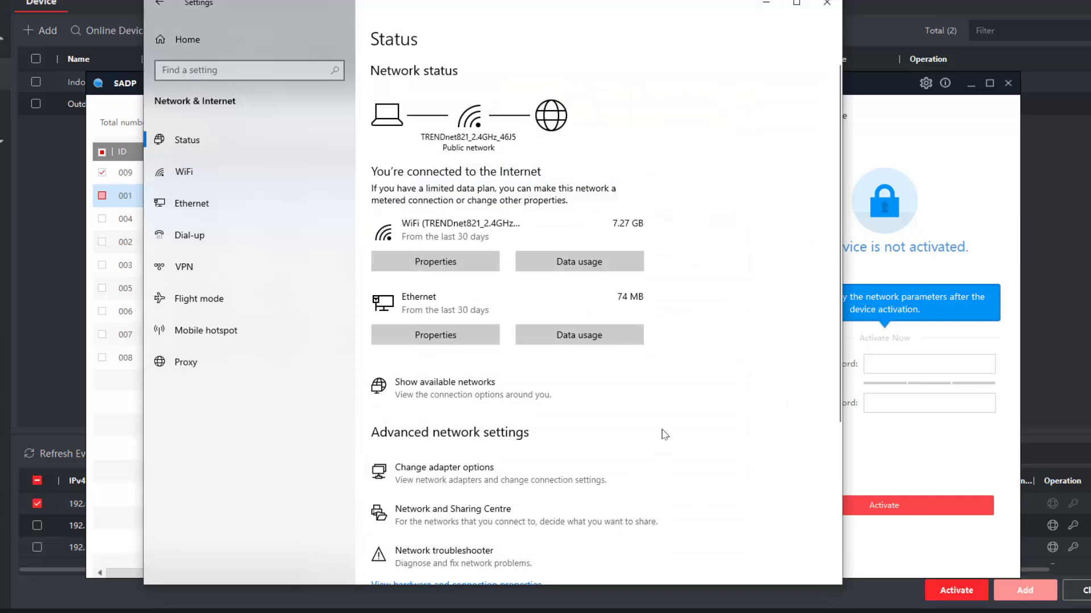
mouse_move(553, 479)
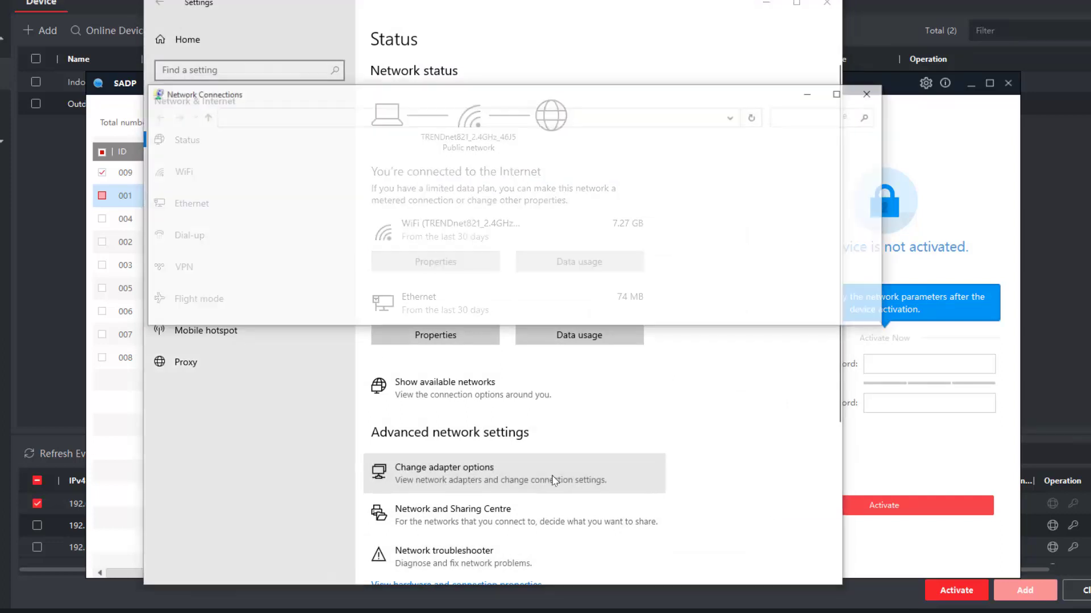
Step: Show the network adapter list and bring up the Ethernet adapter's actions menu
left_click(444, 473)
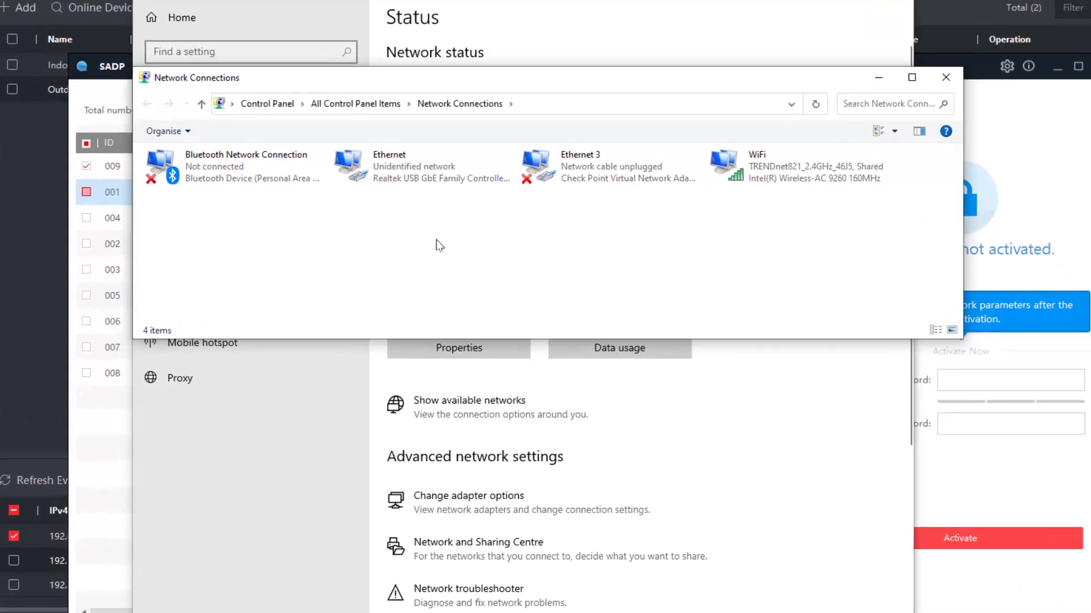
left_click(432, 163)
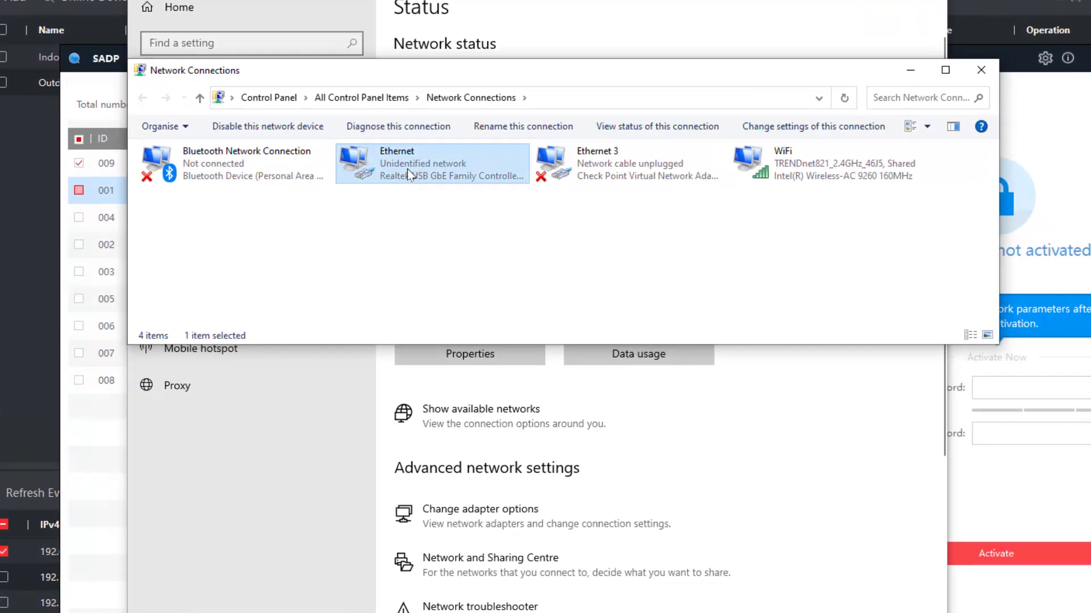
right_click(431, 163)
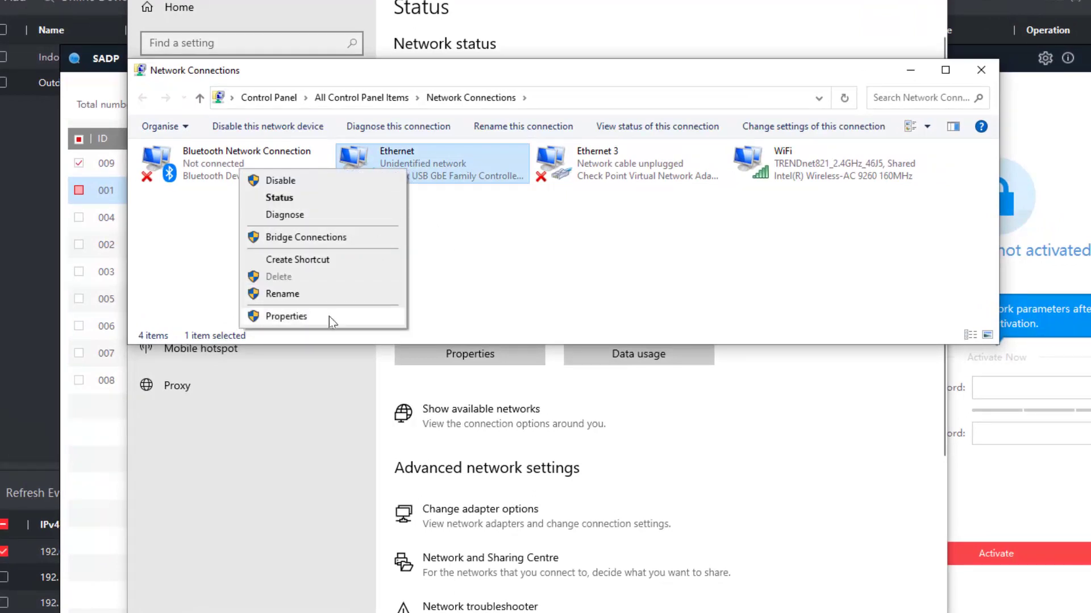
Step: In the Ethernet IPv4 properties set static IP 192.168.1.100, mask 255.255.255.0, gateway 192.168.1.1
left_click(286, 317)
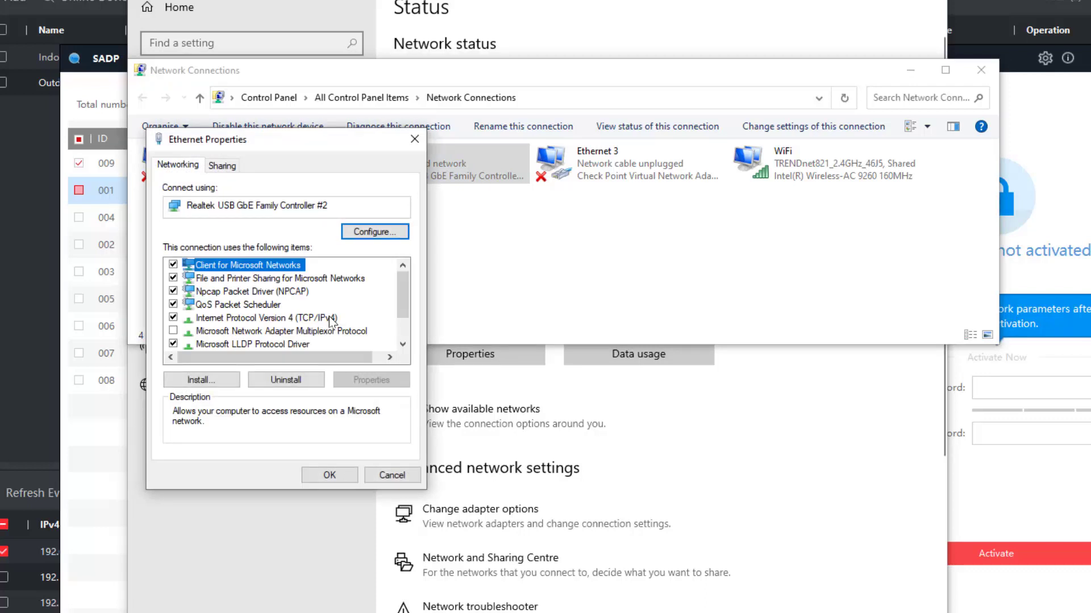
double_click(253, 318)
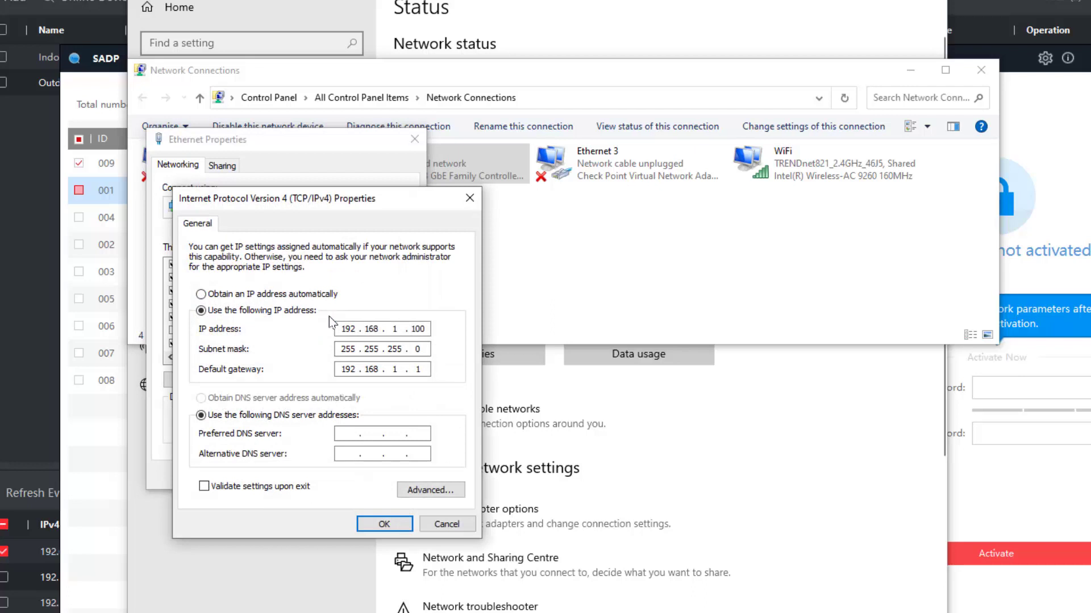
mouse_move(449, 331)
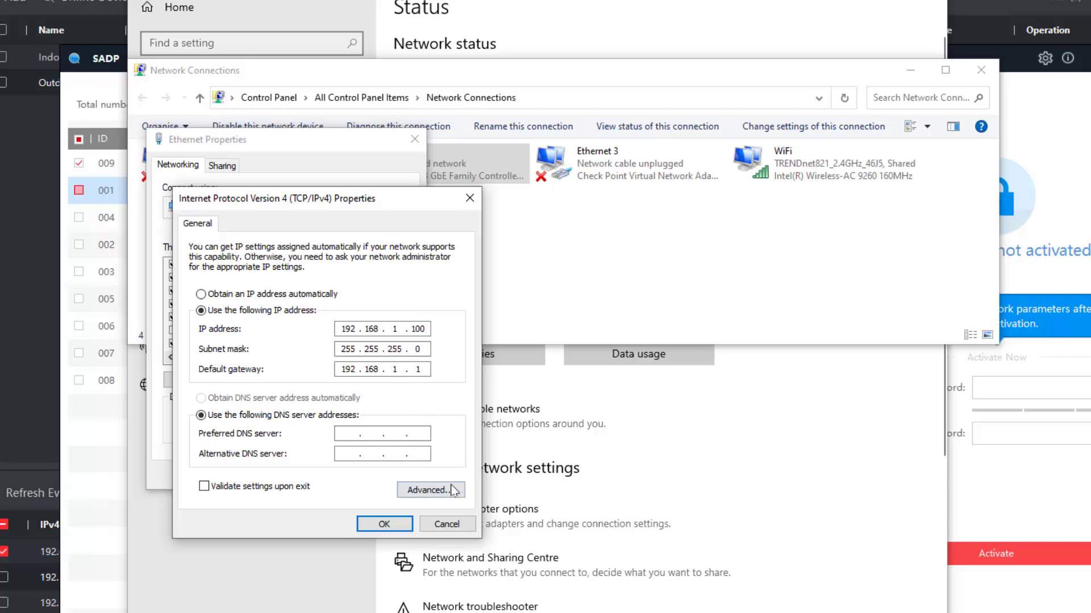
left_click(429, 491)
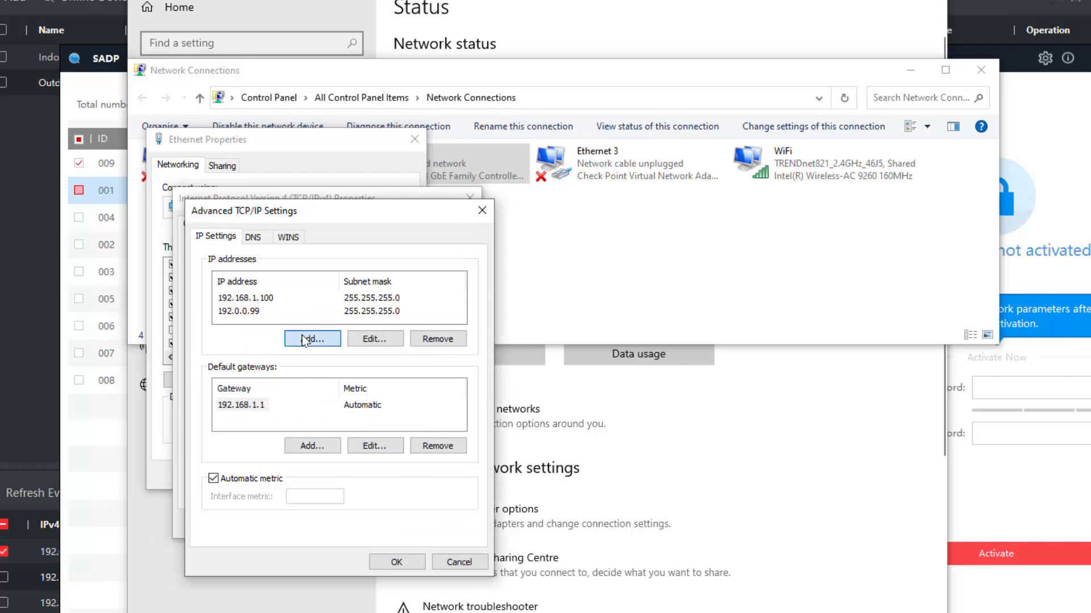
left_click(312, 339)
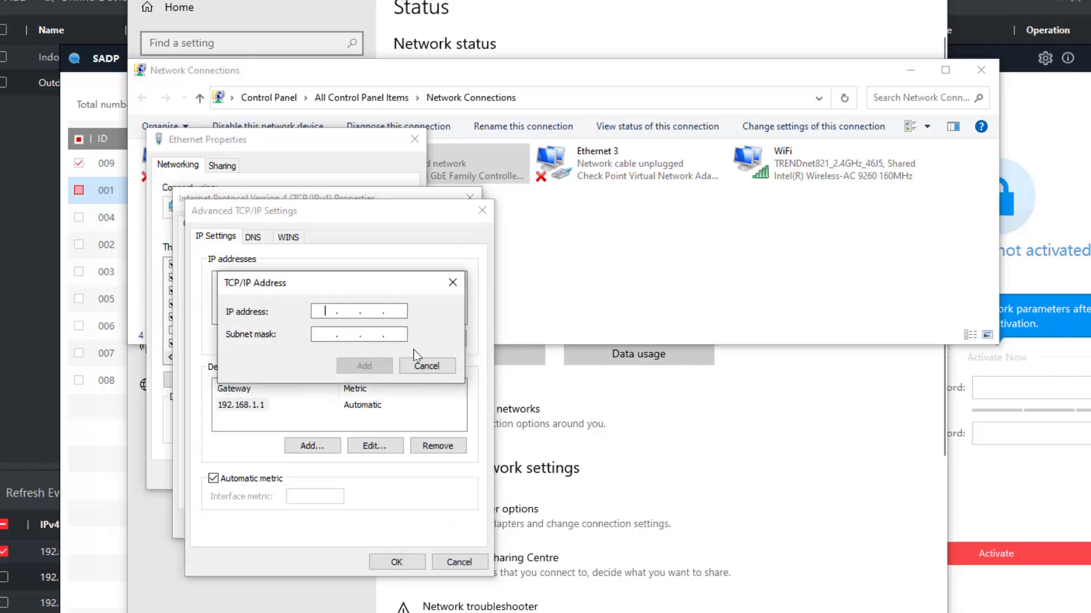
left_click(364, 365)
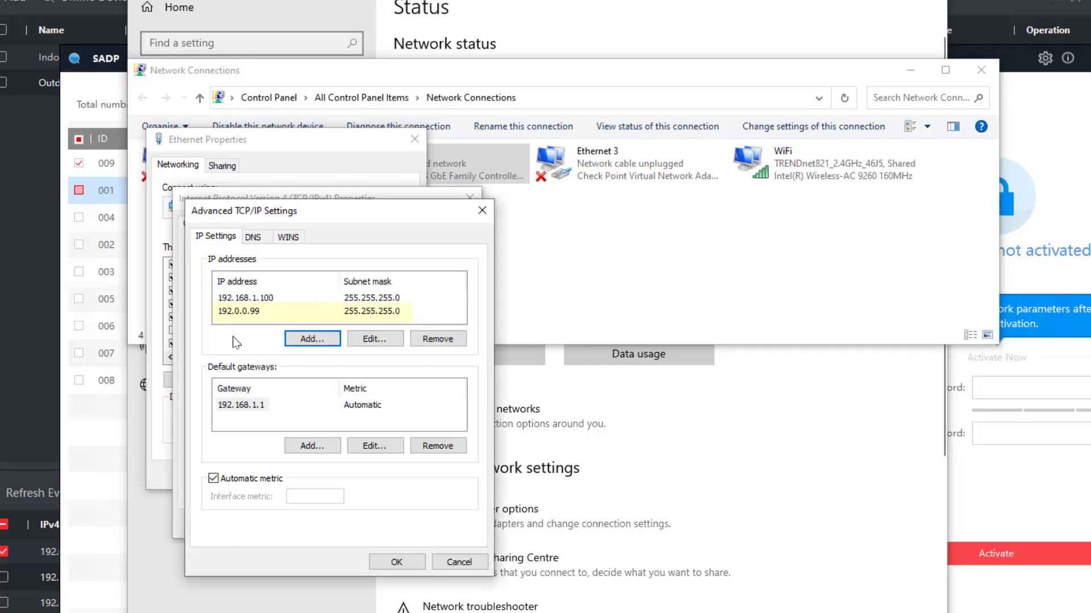
left_click(250, 311)
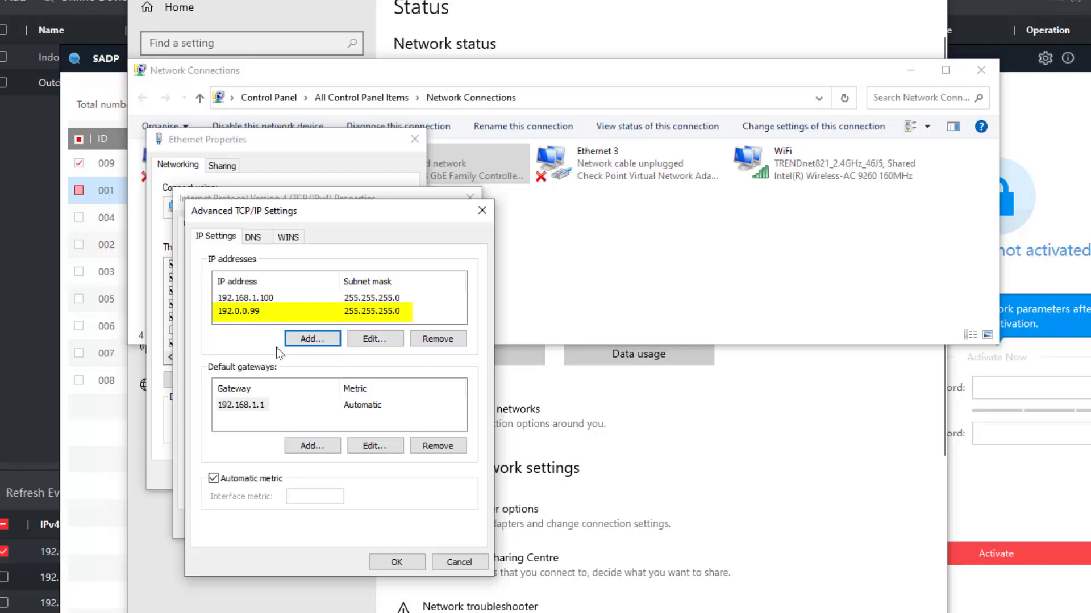
Step: Confirm the IPv4 settings, apply the adapter changes and close Network Connections
left_click(395, 561)
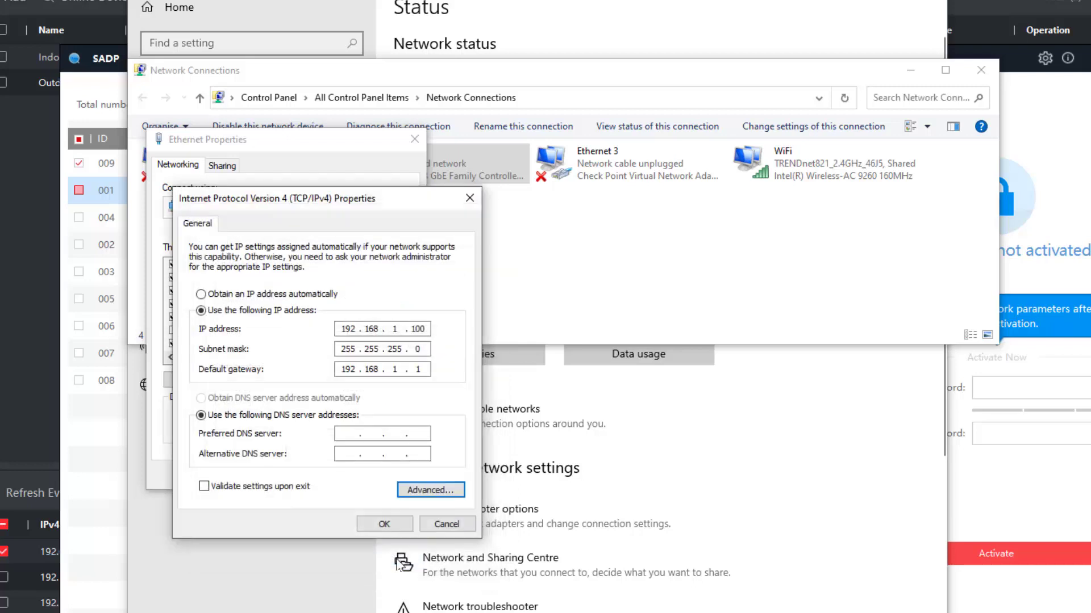
left_click(384, 524)
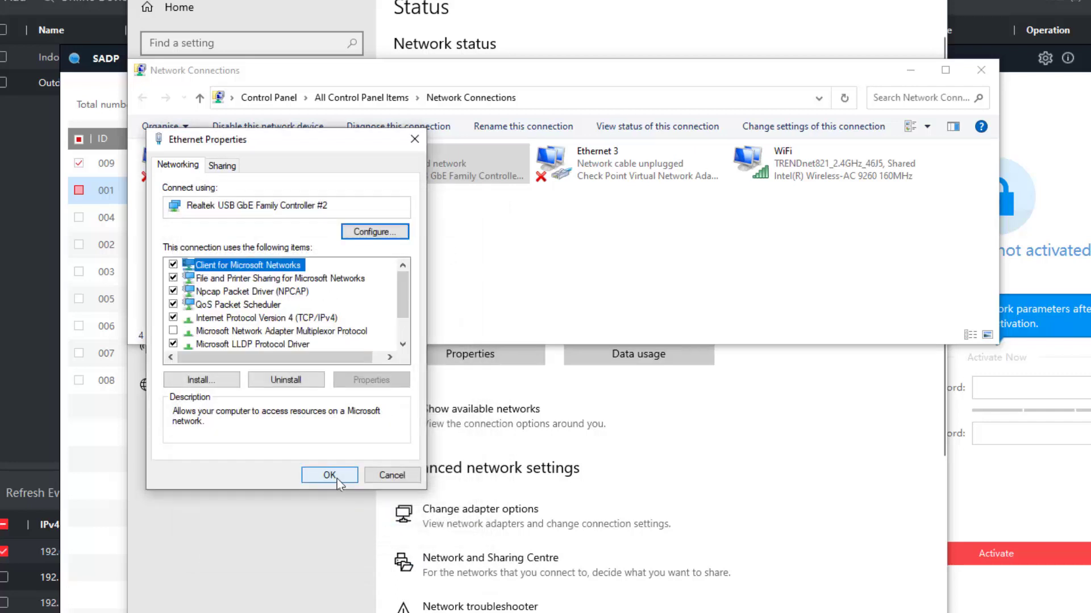
left_click(329, 474)
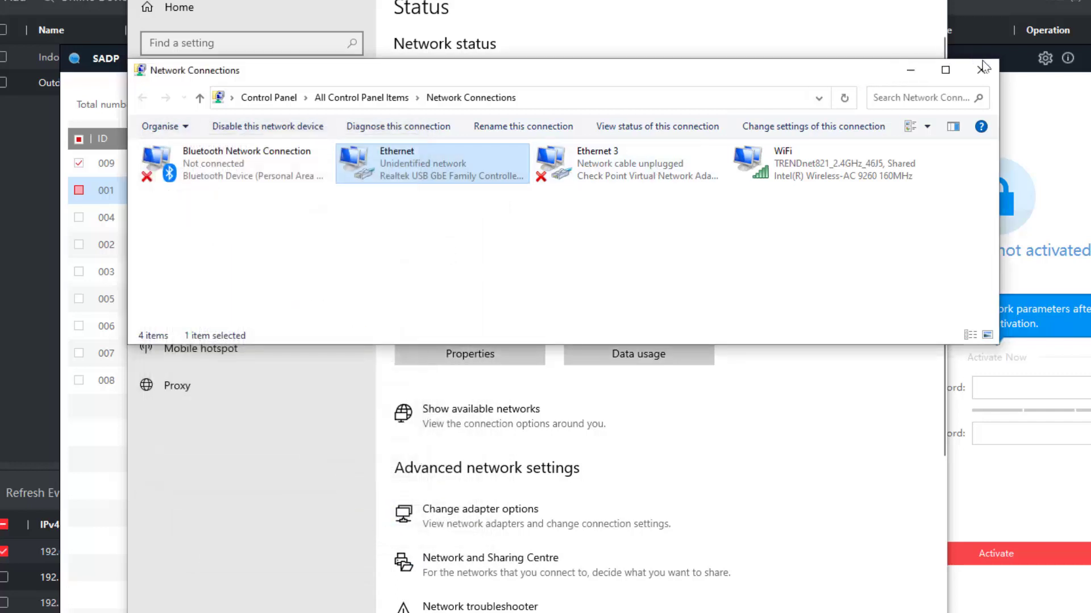
left_click(983, 69)
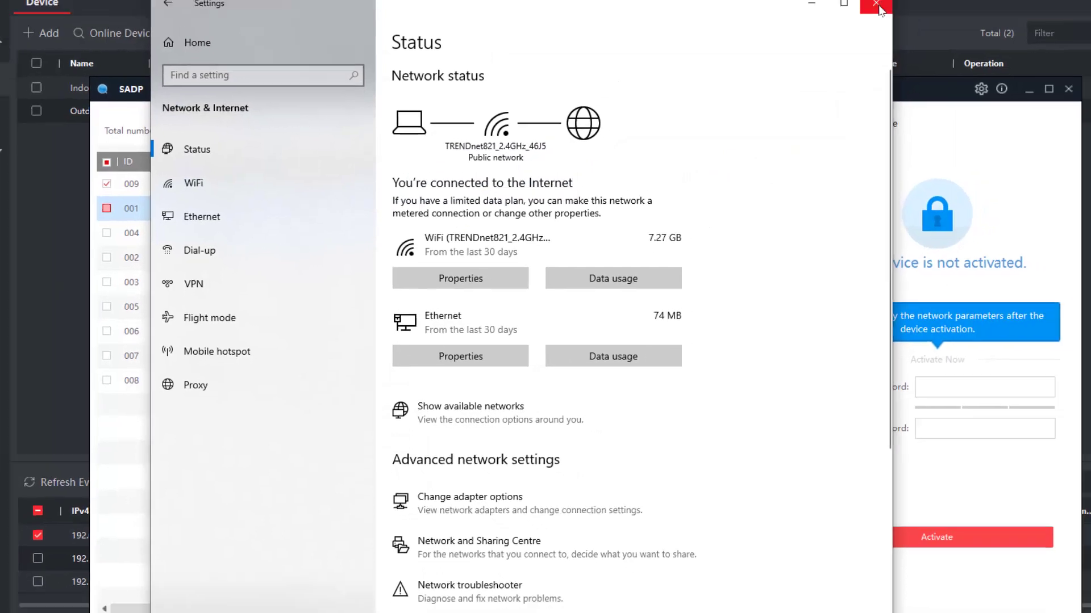
Step: Activate the DS-KD8003-IME1 at 192.0.0.65 with the new password and select it for readdressing
left_click(879, 7)
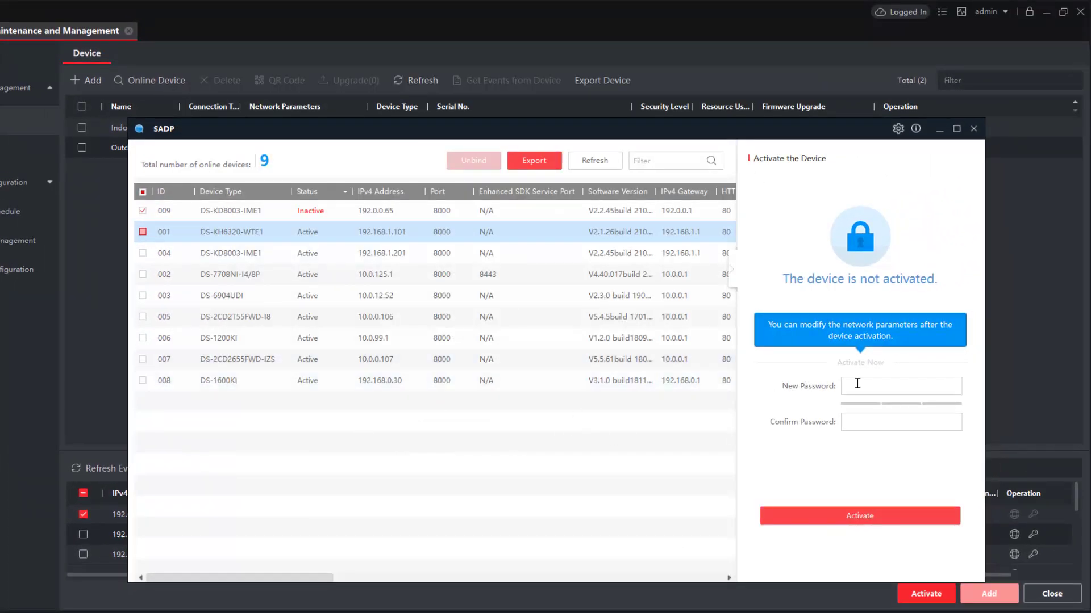
type("•")
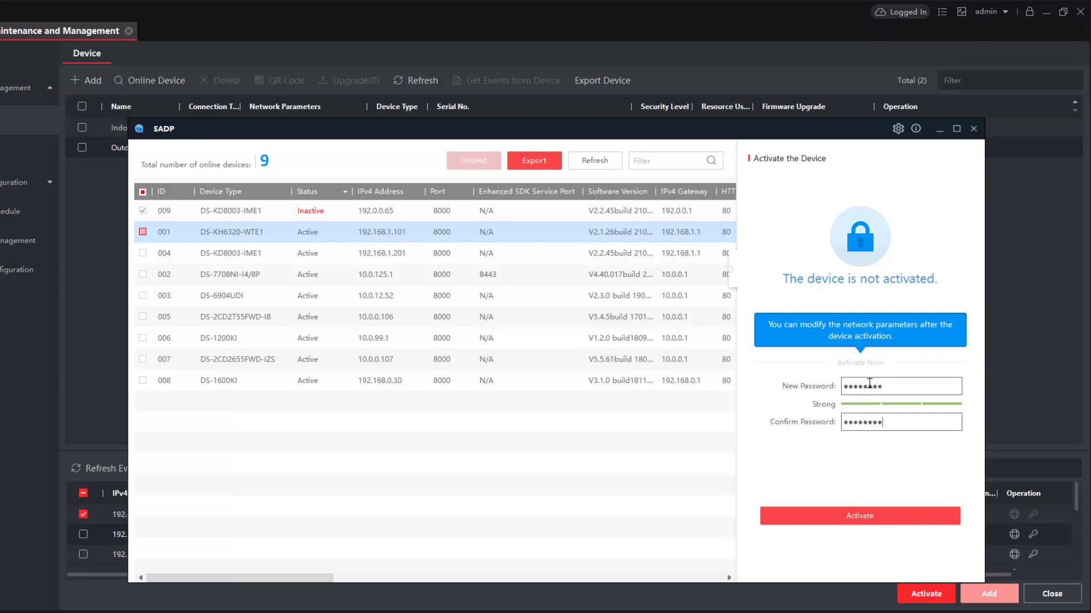
mouse_move(878, 518)
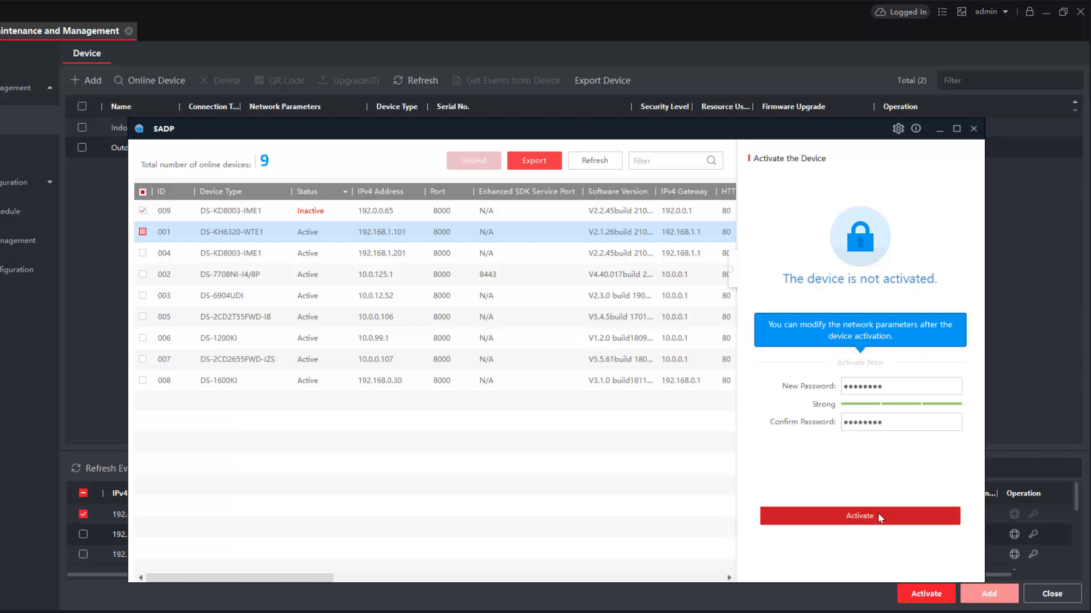
left_click(859, 516)
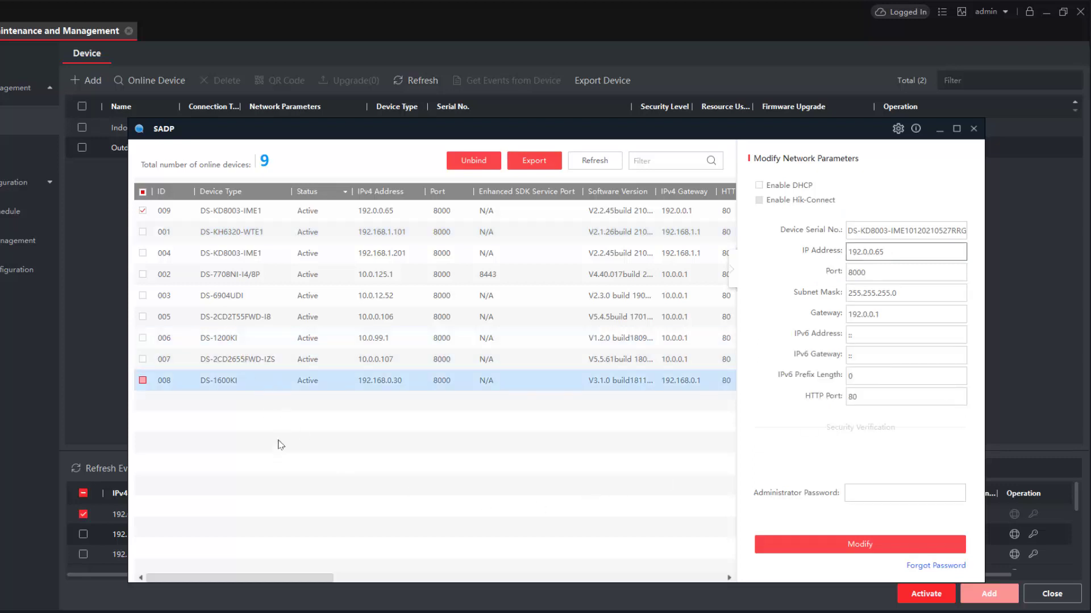
left_click(143, 190)
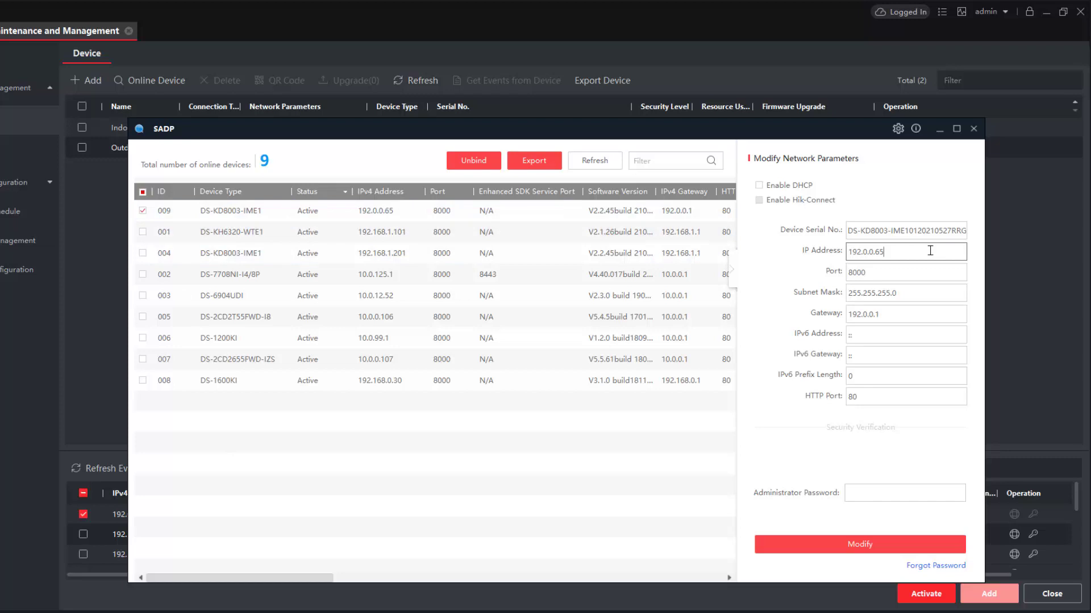
Step: Modify the station's IP to 192.168.1.202 and gateway to 192.168.1.1, authorised with the admin password
key("Backspace")
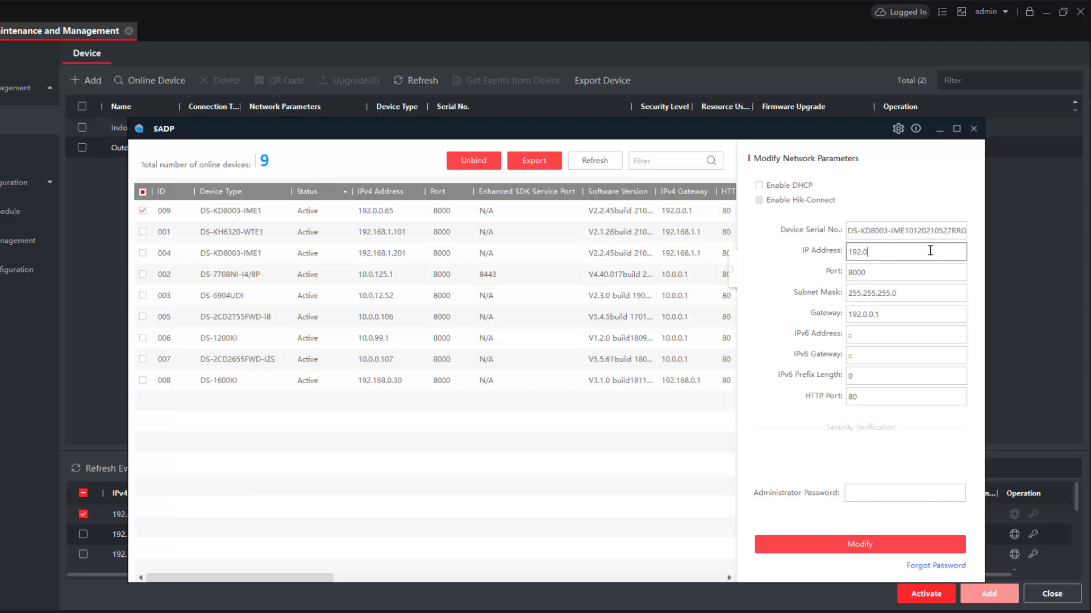
key("Backspace")
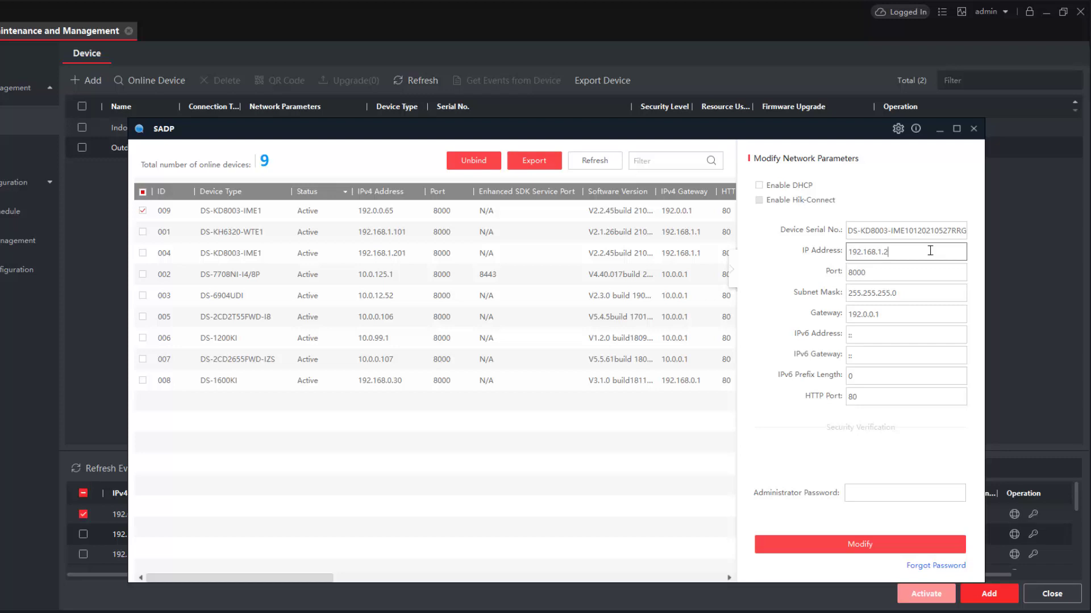
type("02")
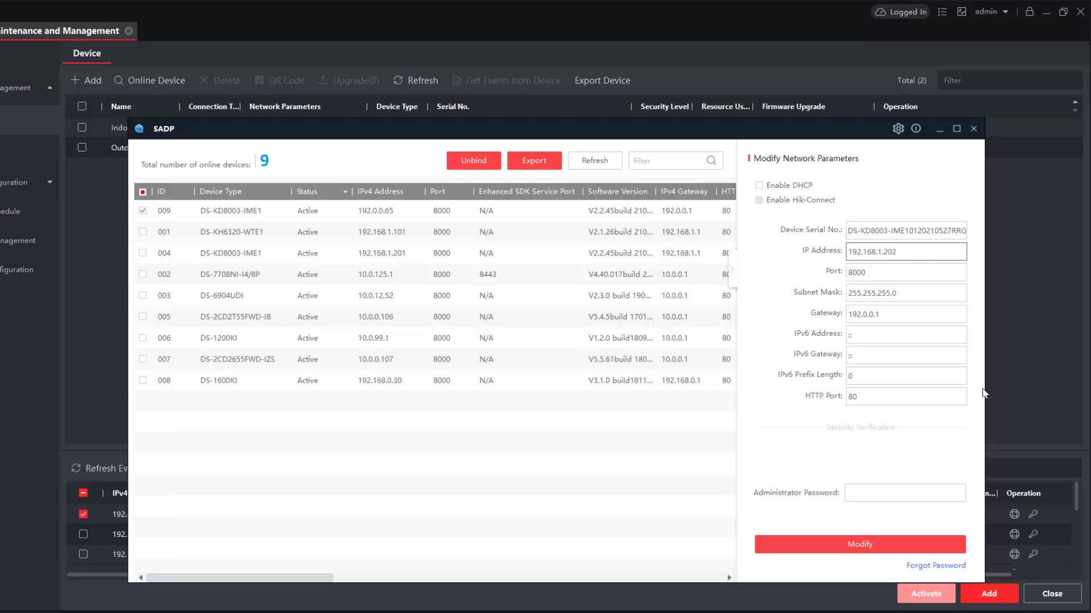
left_click(904, 314)
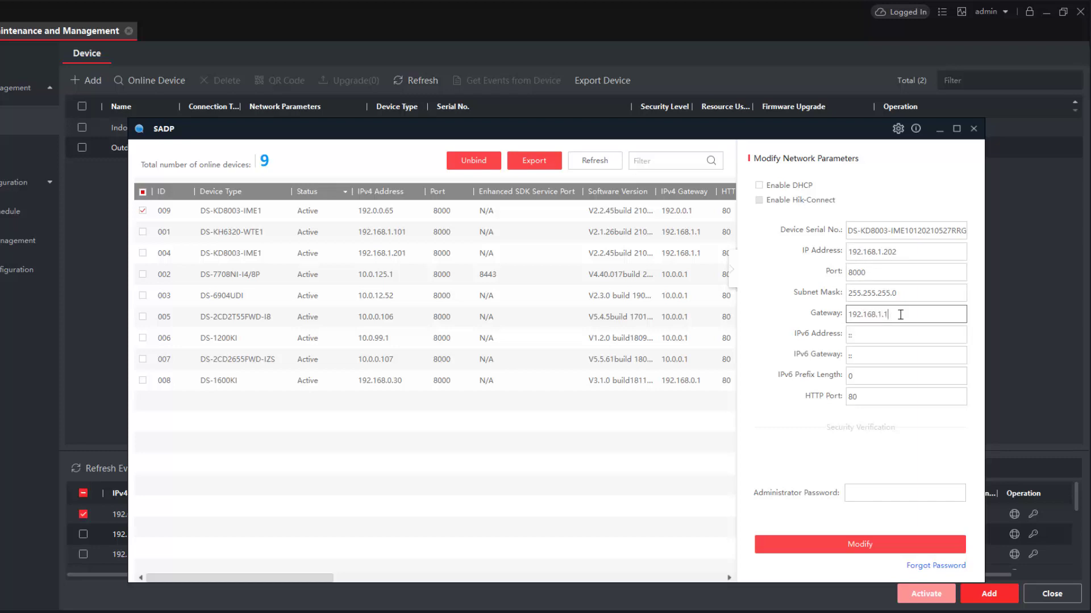
left_click(905, 493)
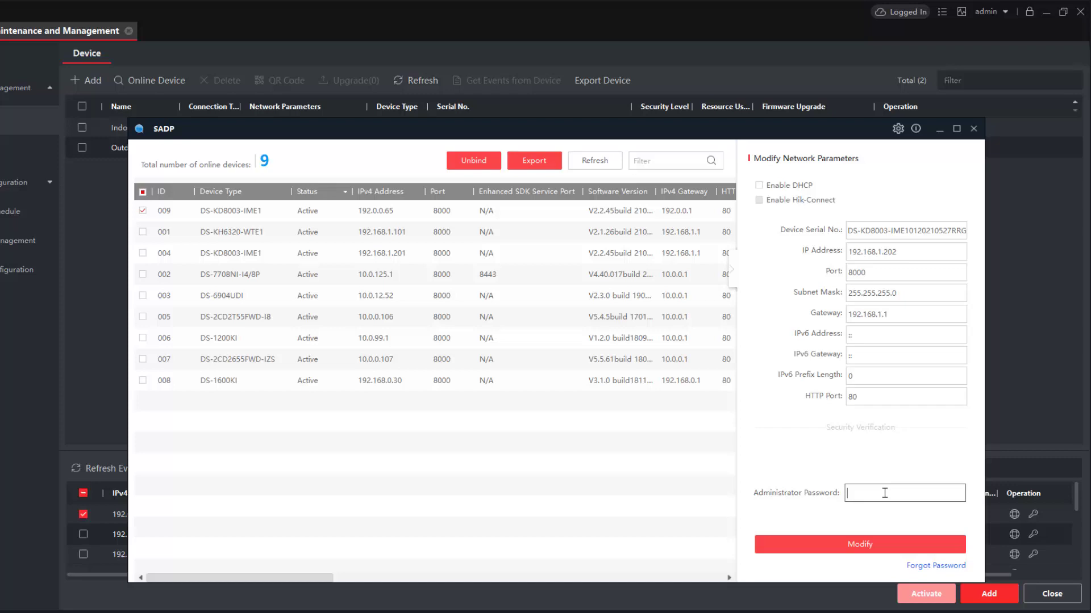
type("•••••")
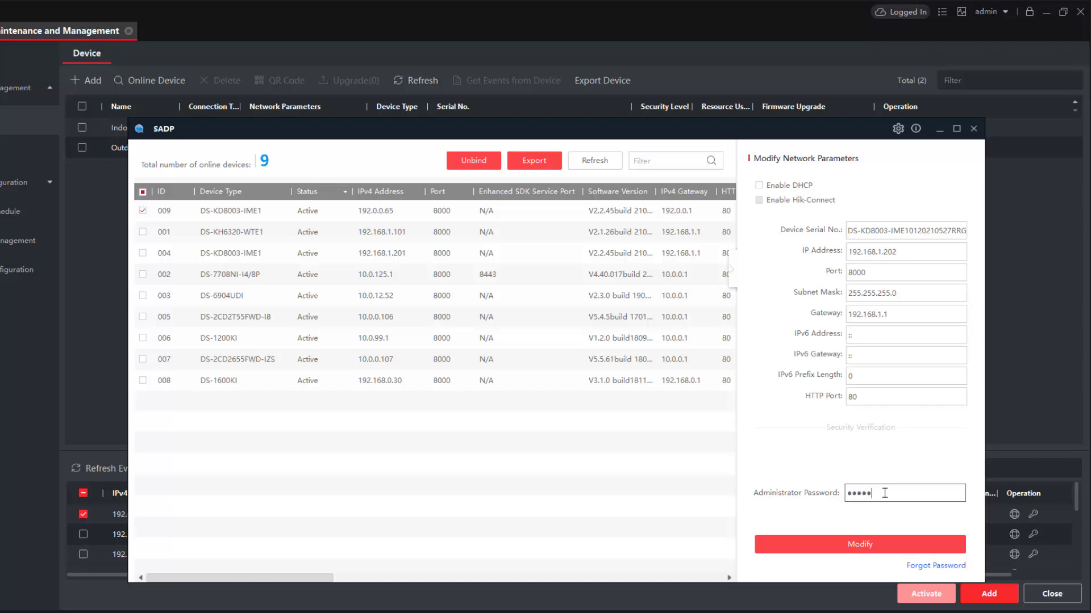
type("•••")
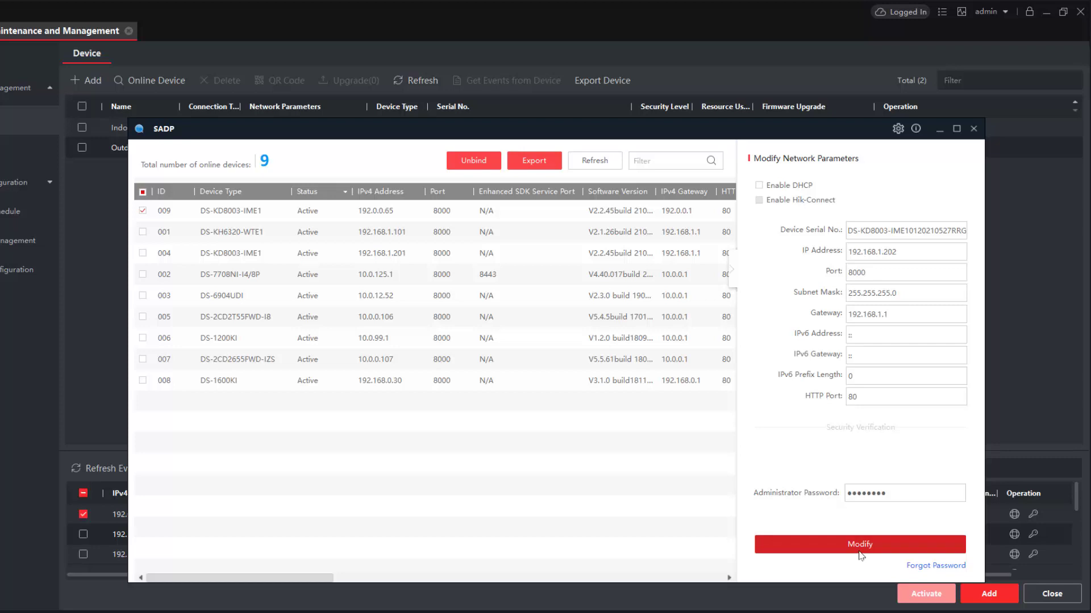
left_click(860, 544)
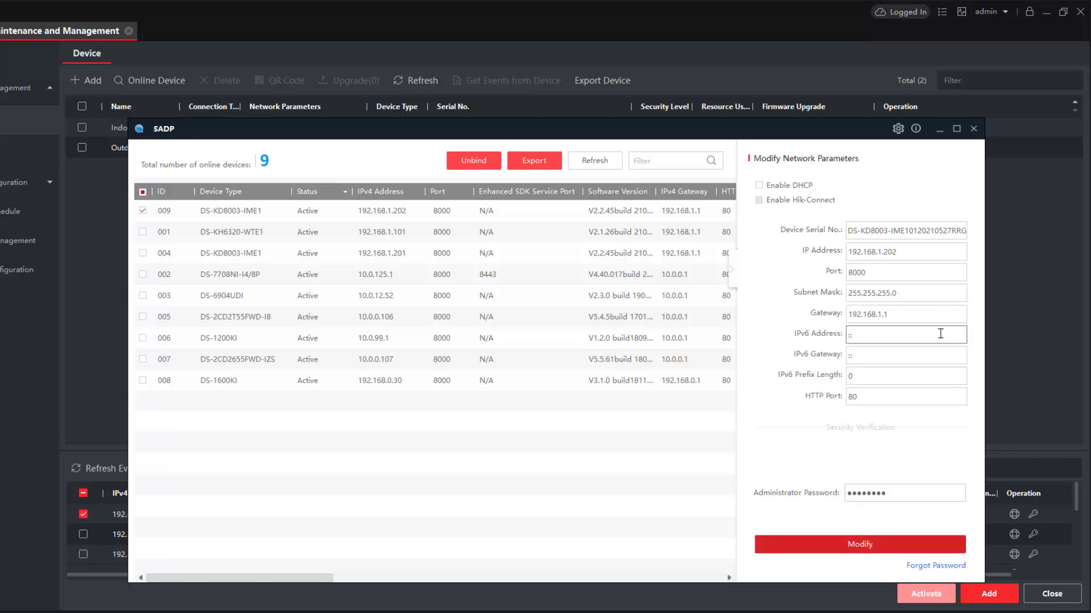
mouse_move(866, 125)
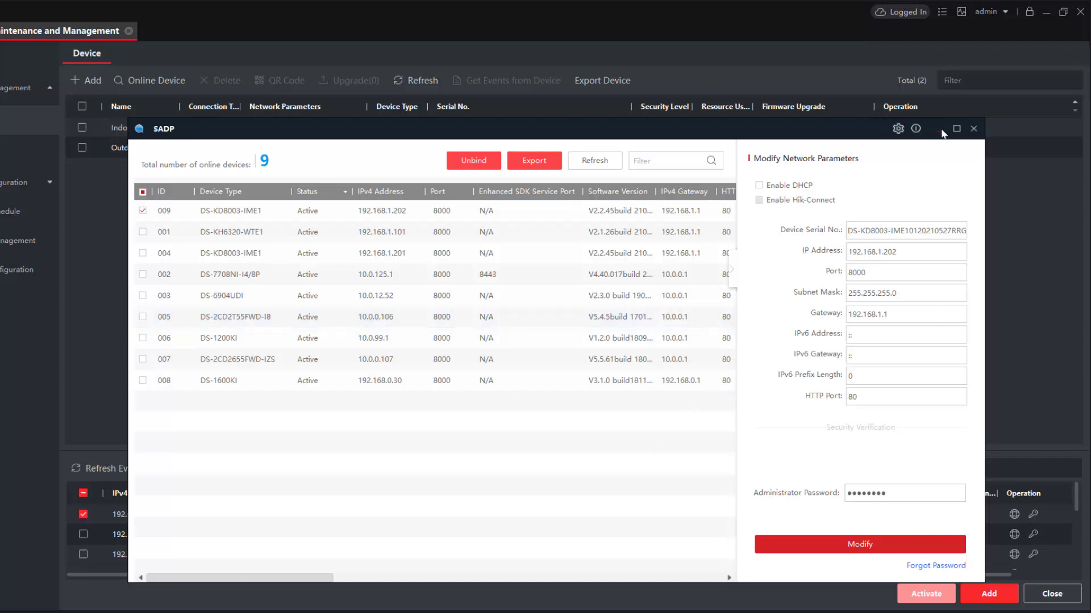
Step: Minimise SADP to view iVMS-4200's online list showing 192.168.1.202 not yet added
left_click(973, 128)
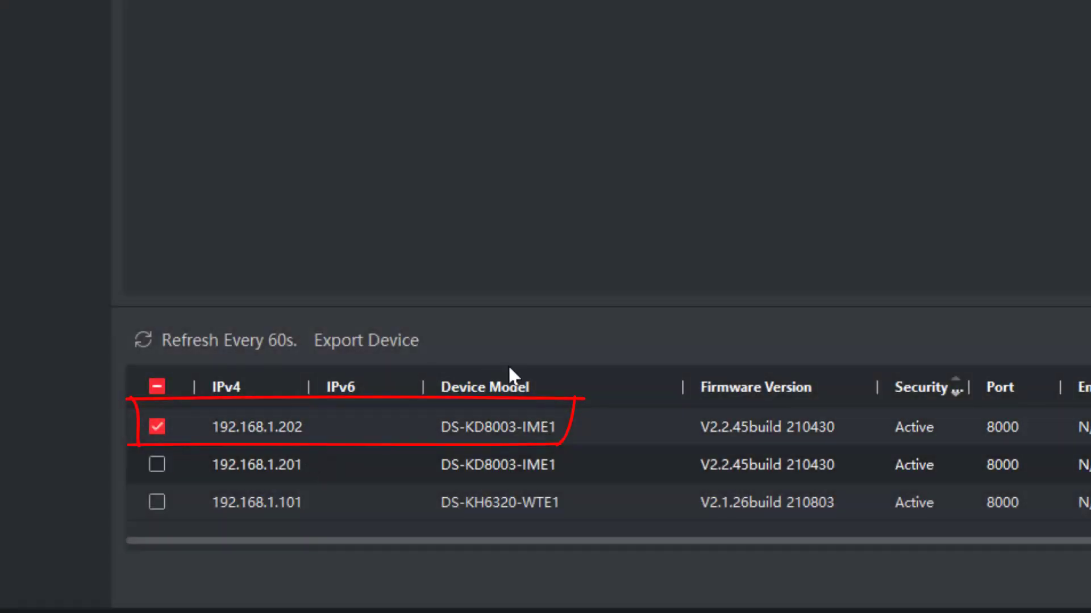
mouse_move(685, 450)
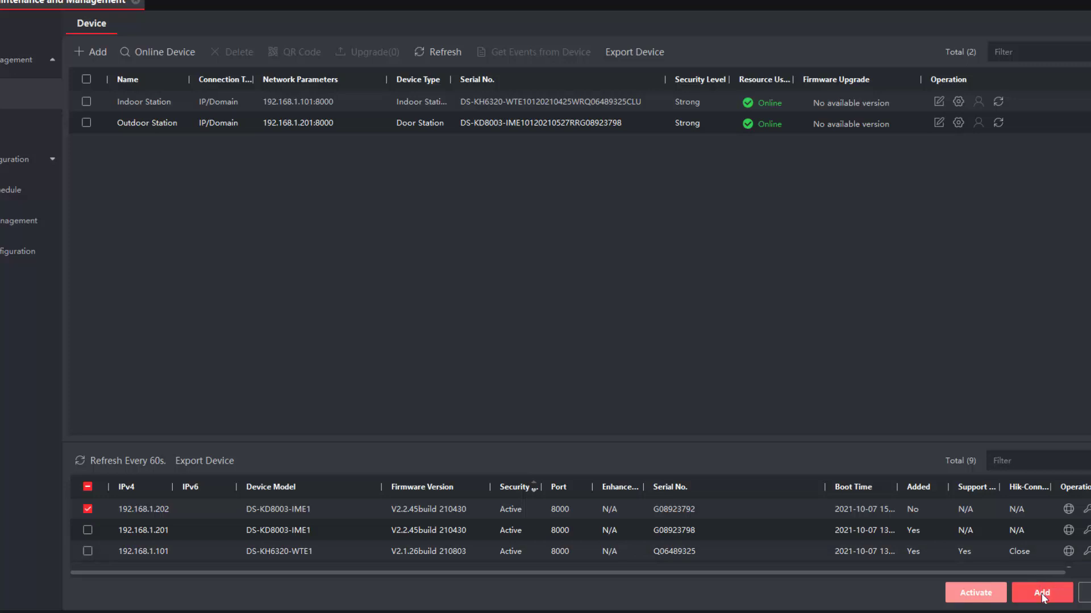
Step: Add 192.168.1.202 as 'Sub Door Station' with Synchronize Time enabled
left_click(1042, 593)
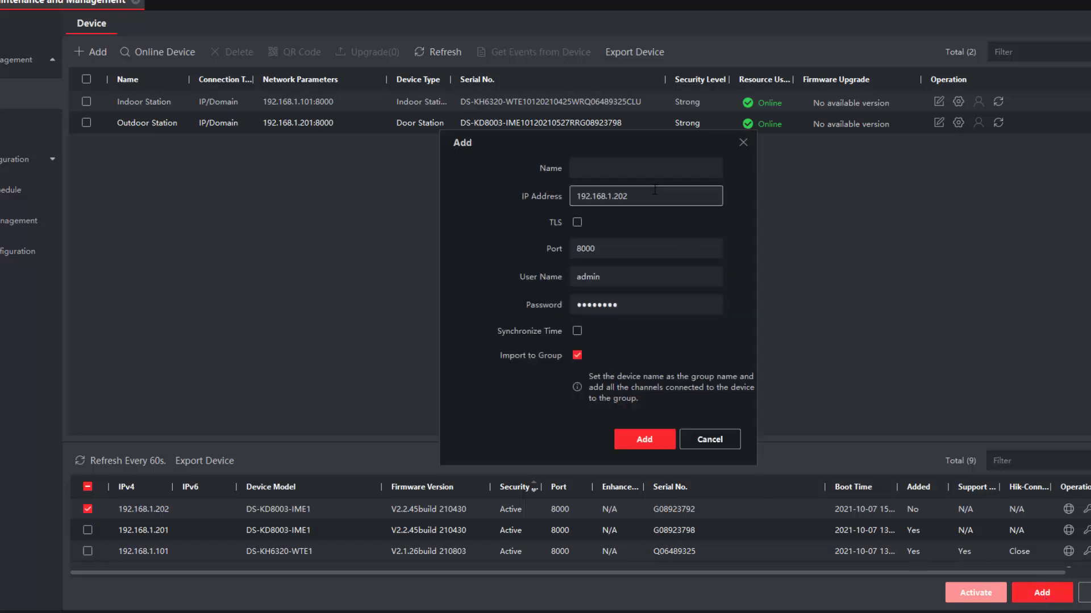
left_click(645, 168)
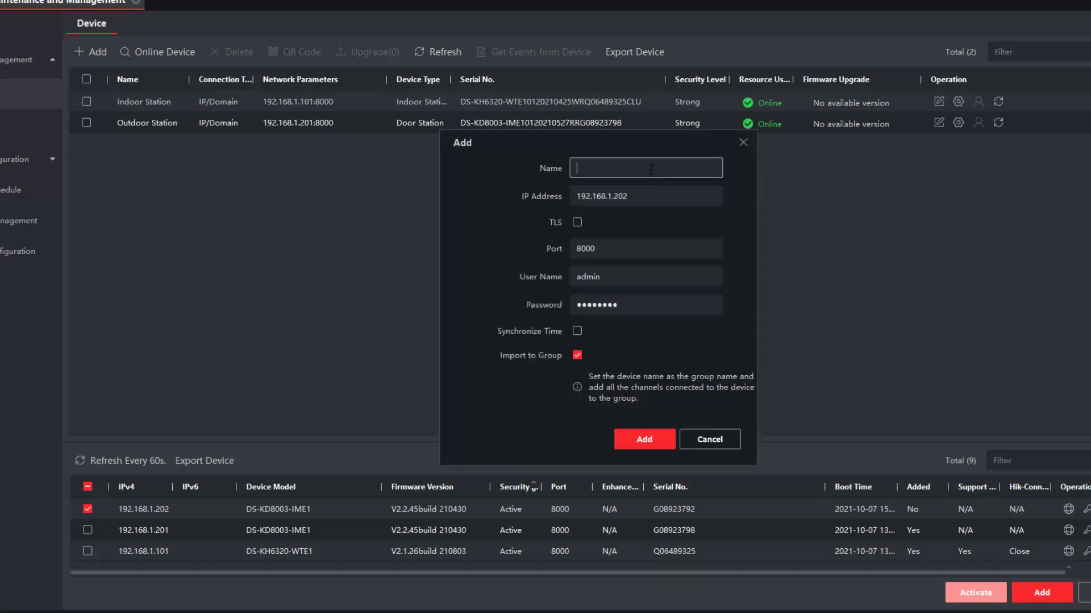
type("Sub Do")
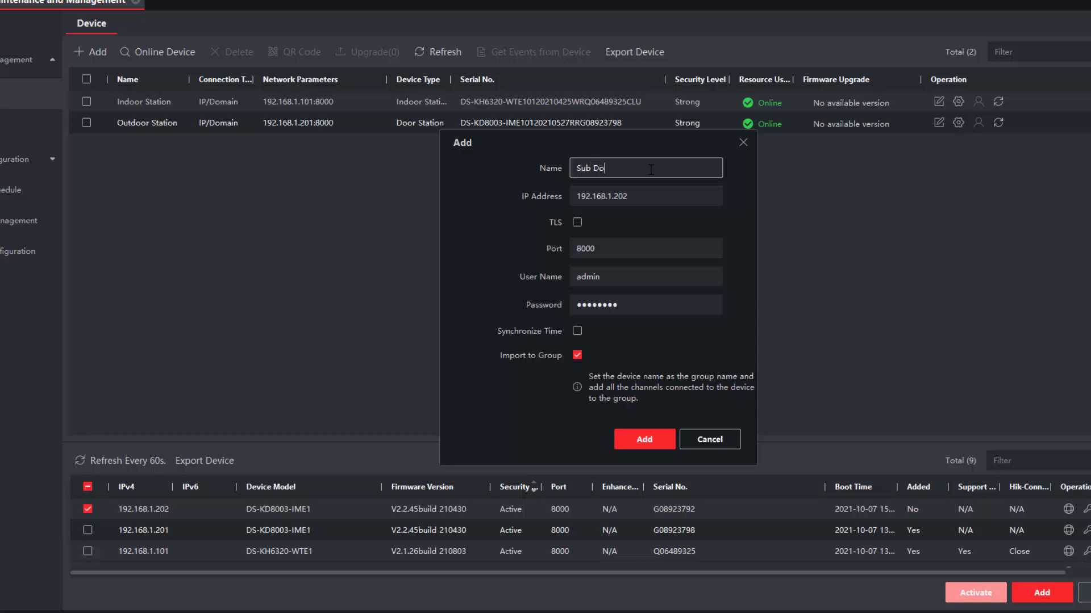
type("or S")
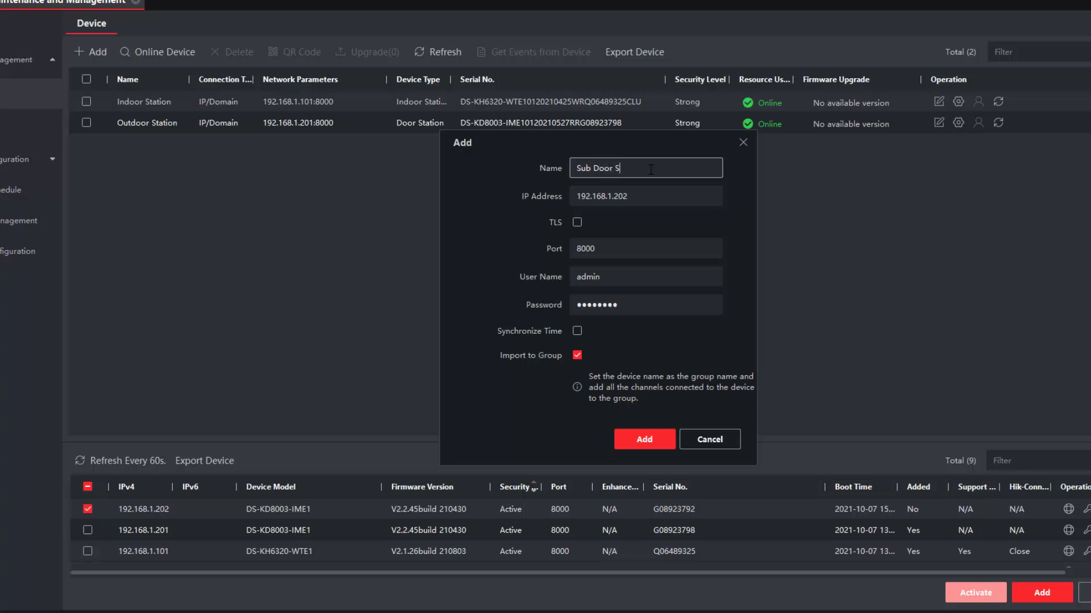
type("tation")
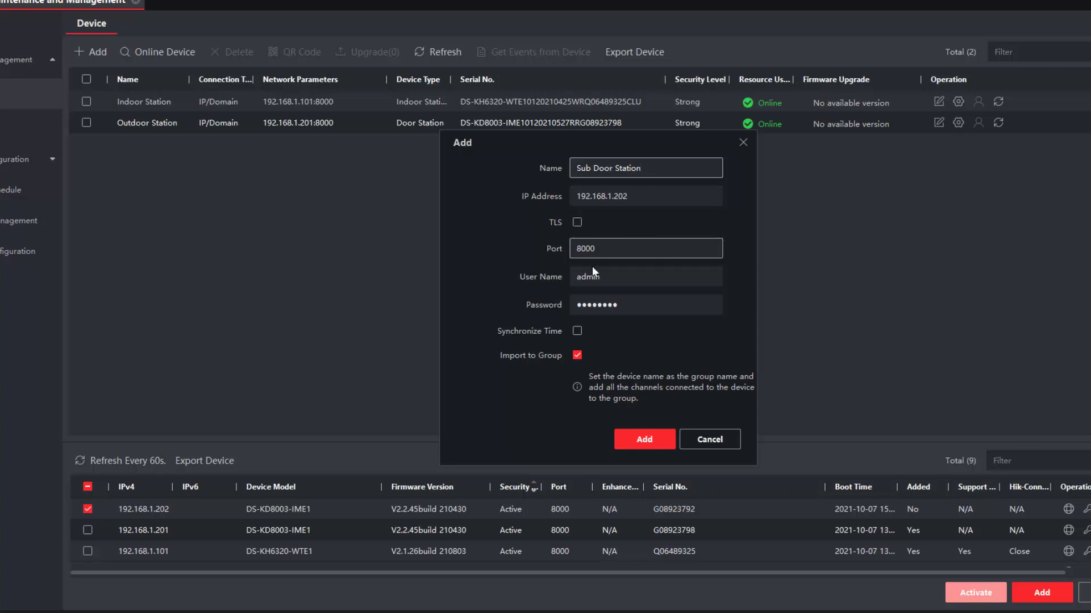
left_click(576, 330)
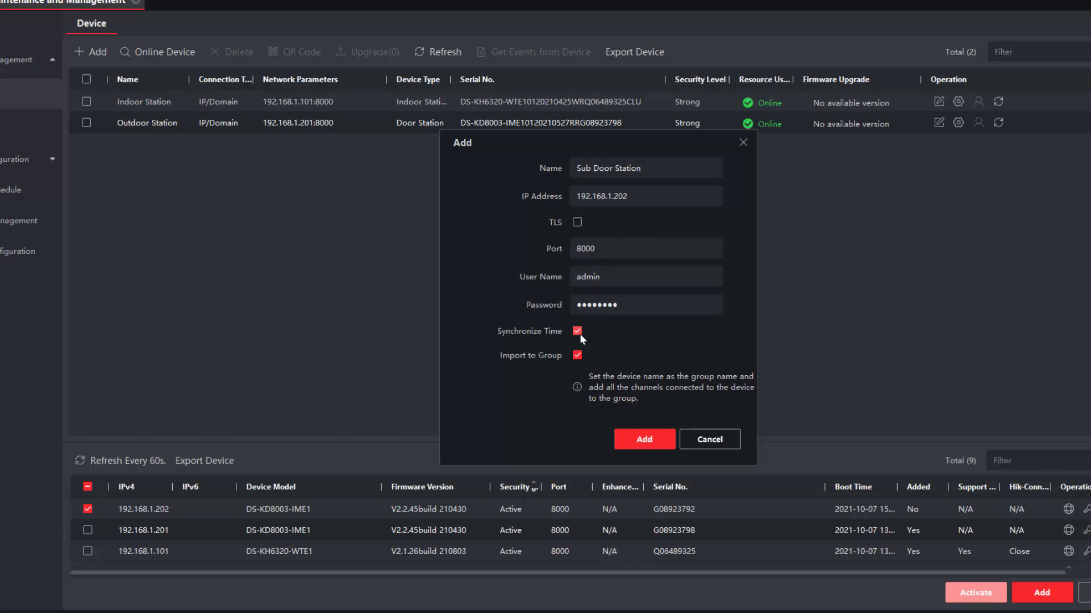
mouse_move(643, 440)
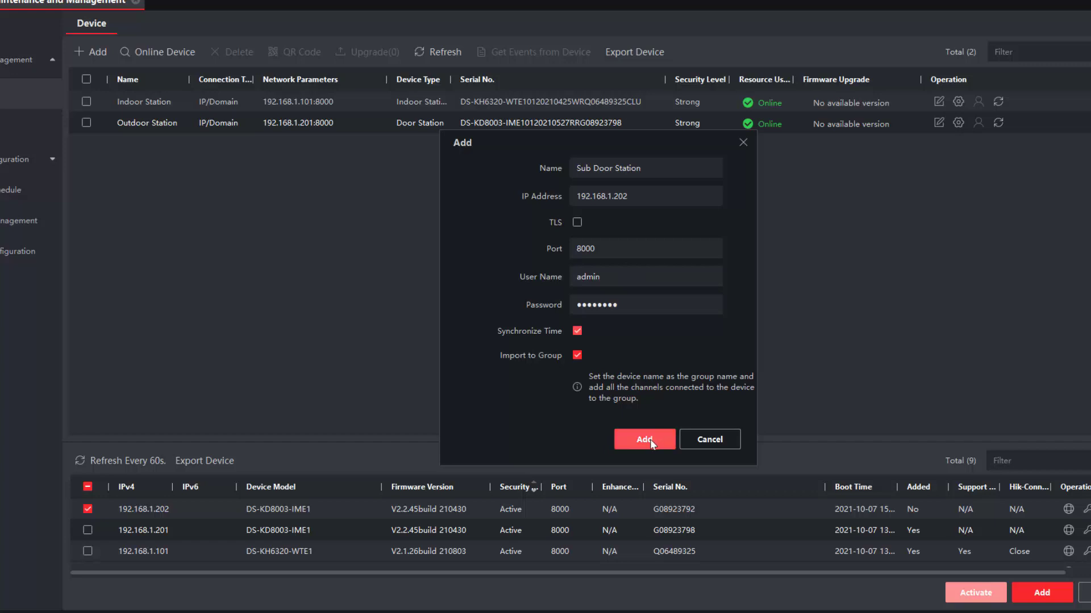
left_click(643, 439)
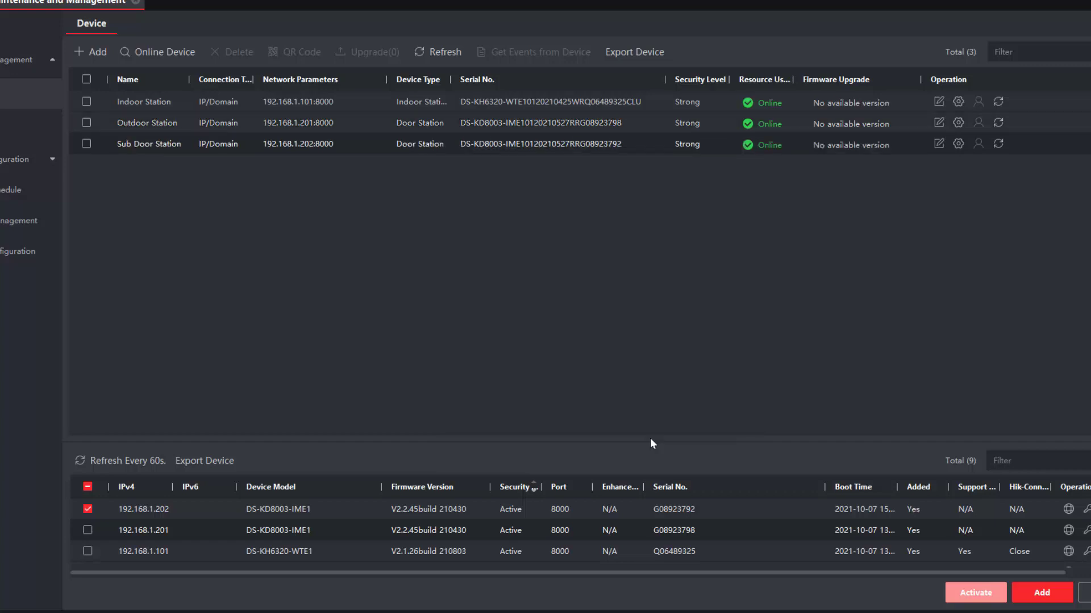
mouse_move(557, 303)
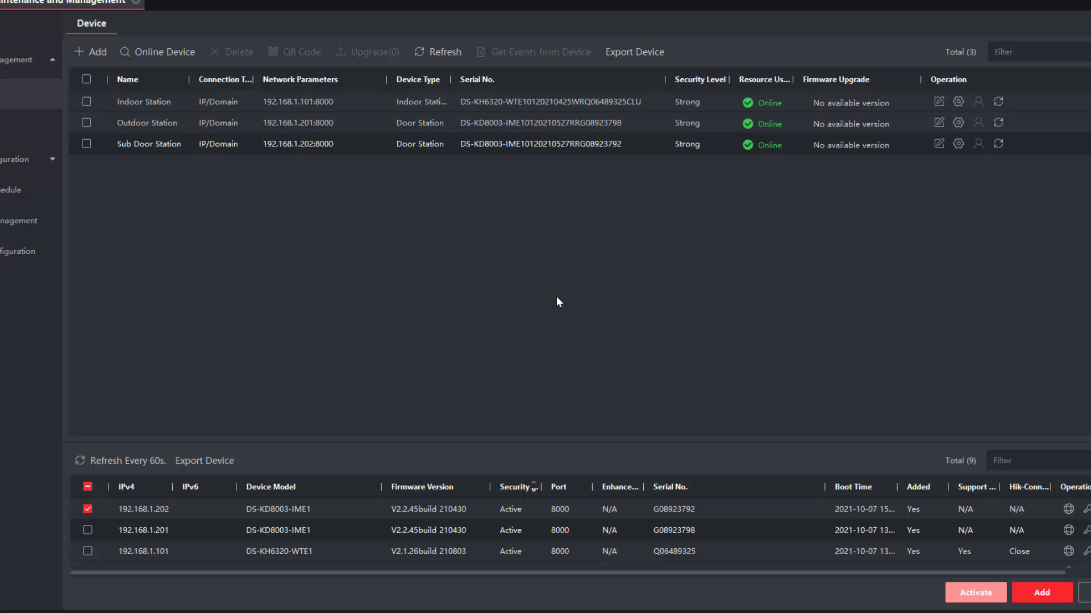
mouse_move(365, 159)
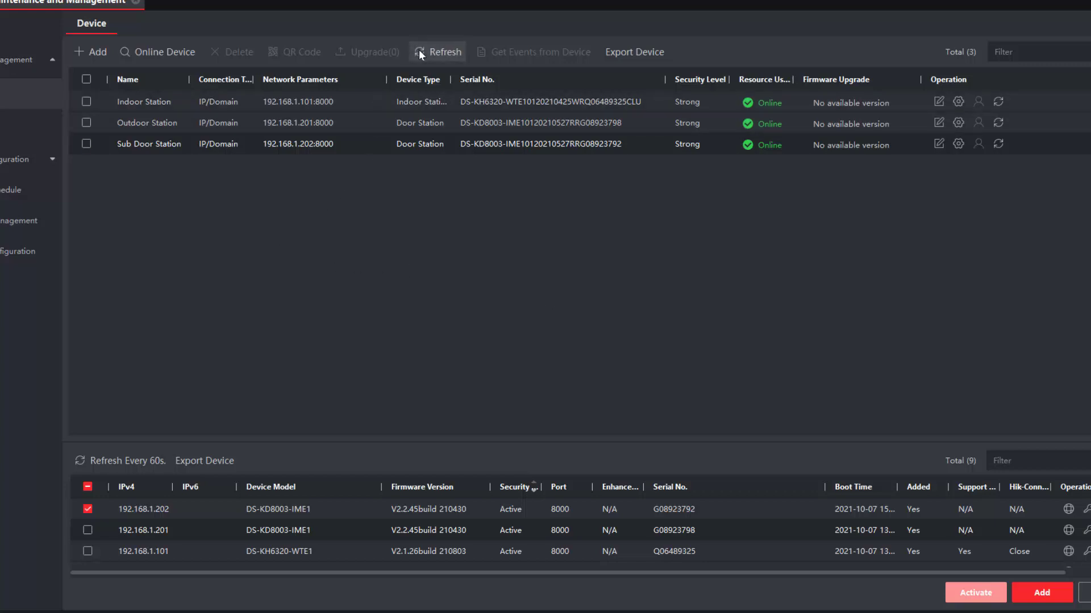
mouse_move(624, 268)
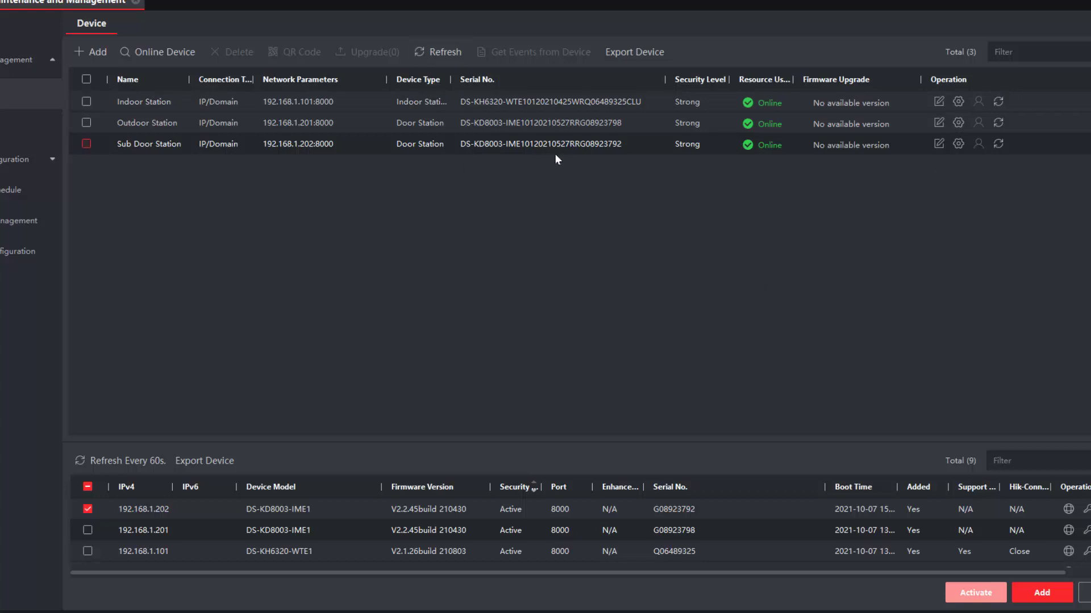
mouse_move(958, 145)
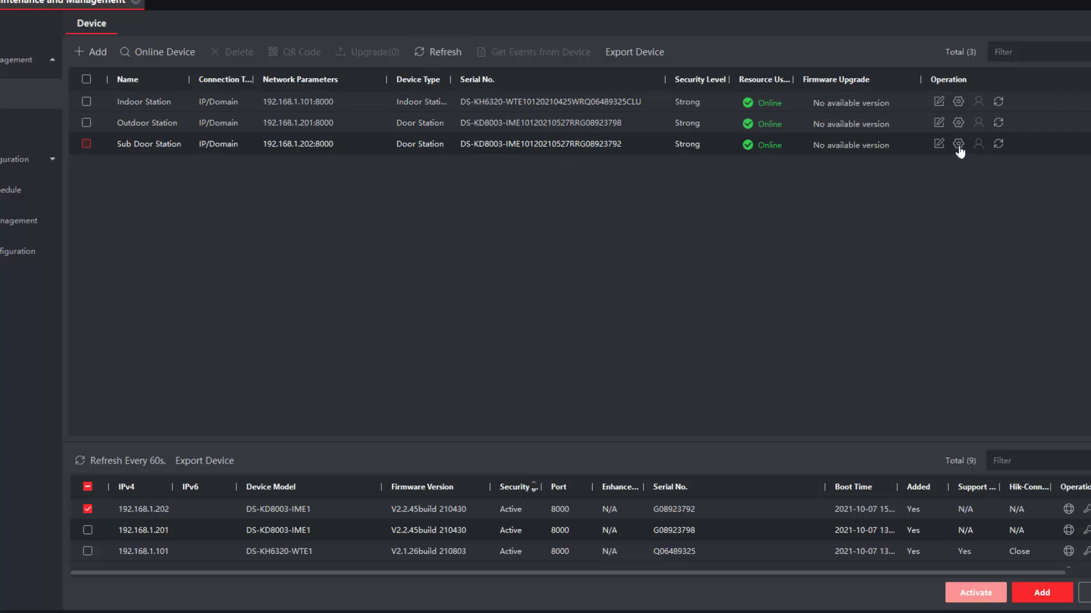
Step: In the Sub Door Station's remote configuration save Door Station No. 1 and accept the reboot notice
left_click(959, 144)
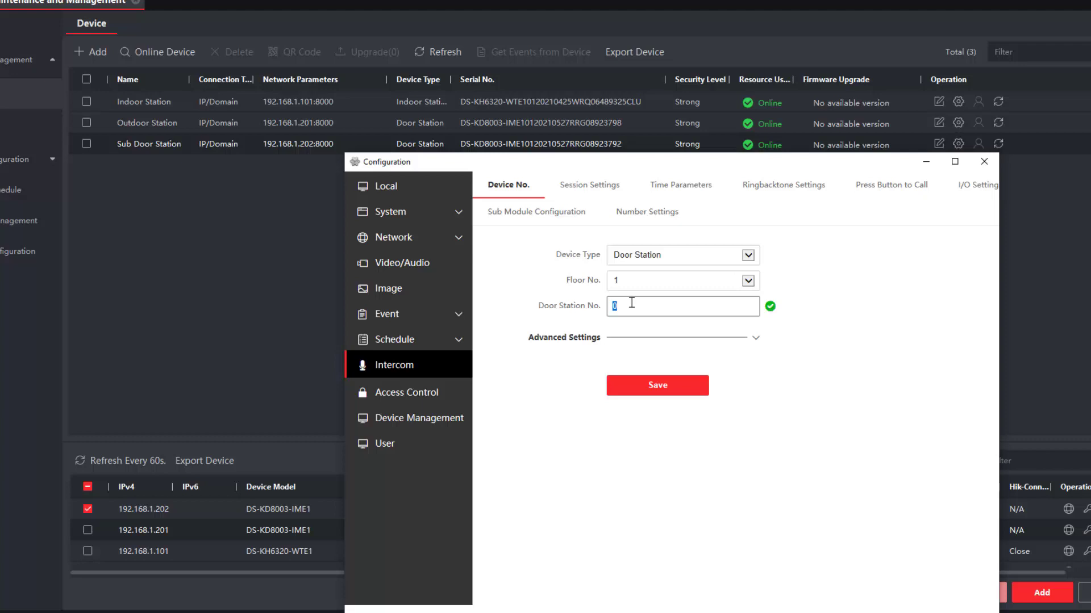
type("1")
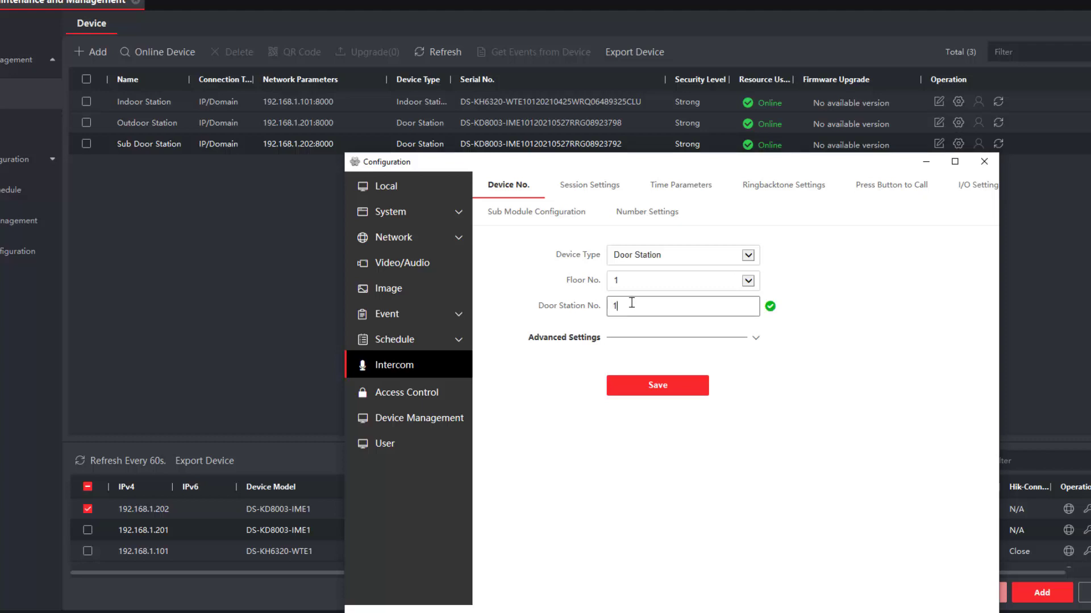
left_click(656, 385)
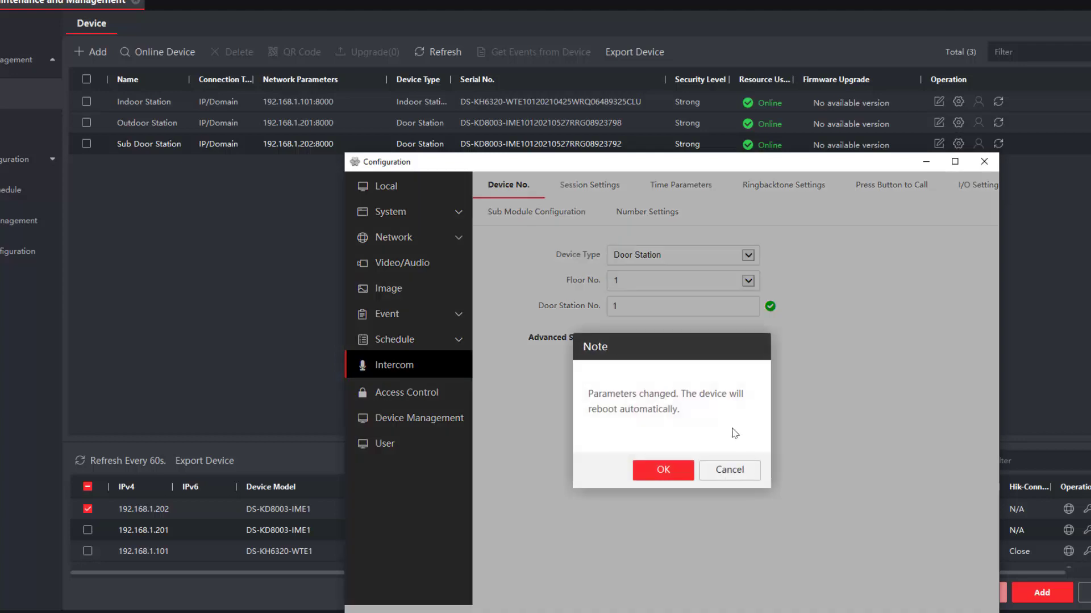
left_click(661, 470)
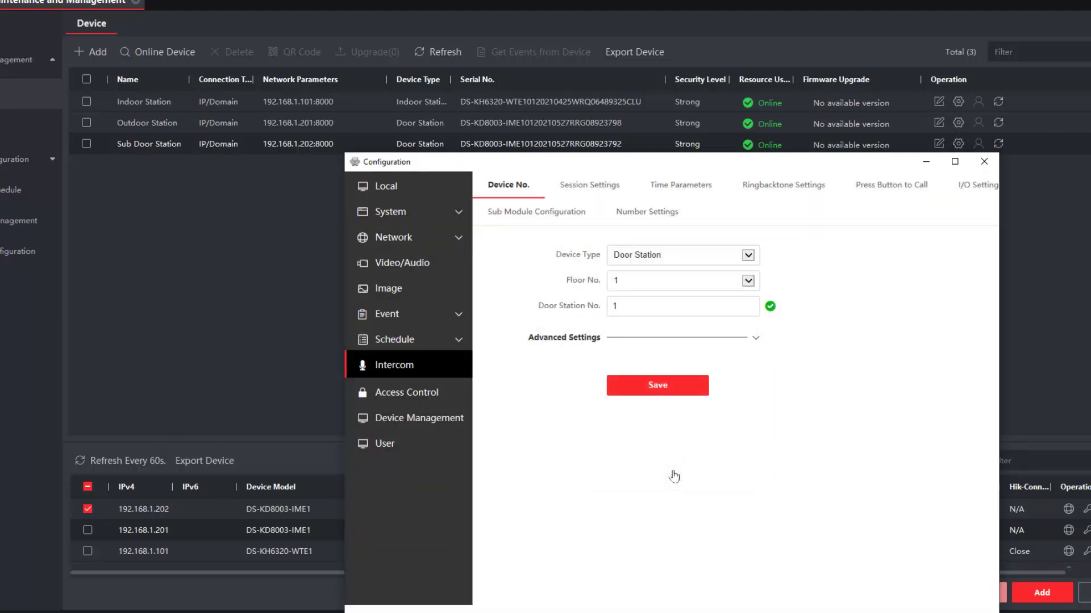
left_click(656, 385)
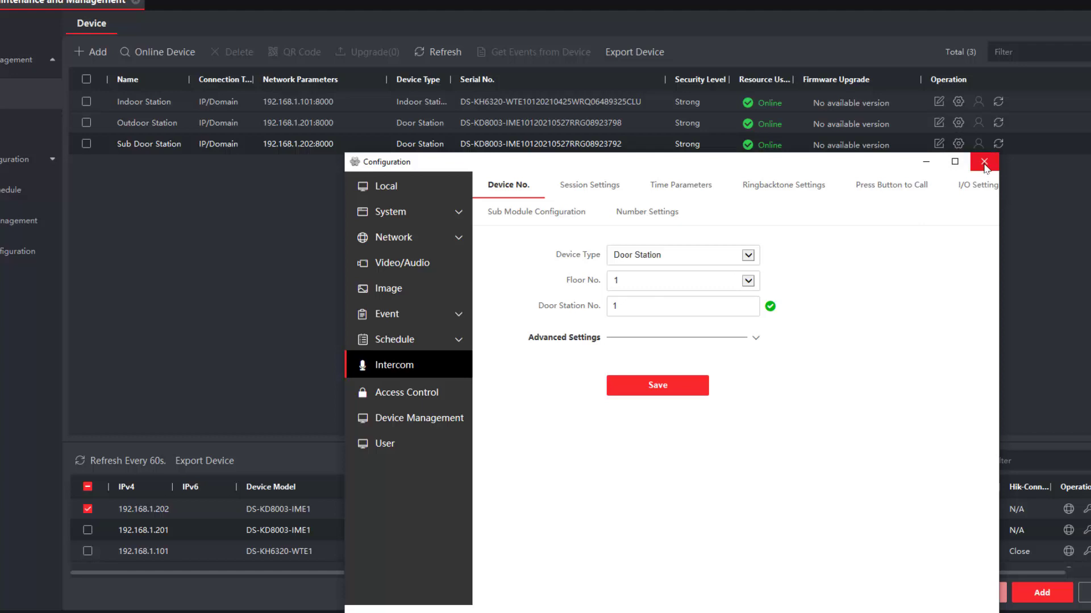
Step: Close that configuration and show the Outdoor Station's Device Management list
left_click(983, 163)
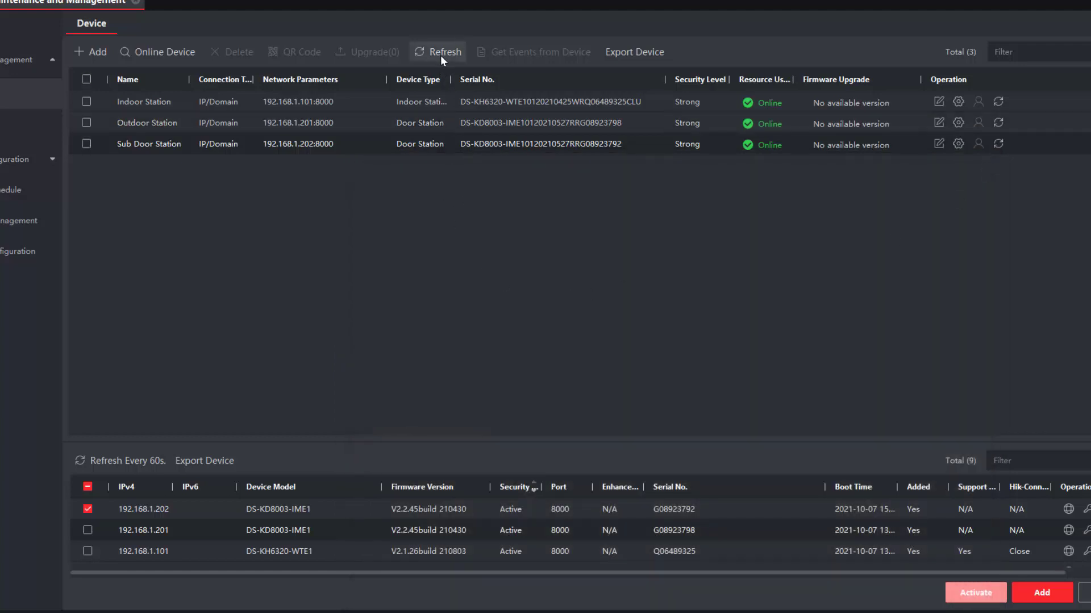
mouse_move(458, 286)
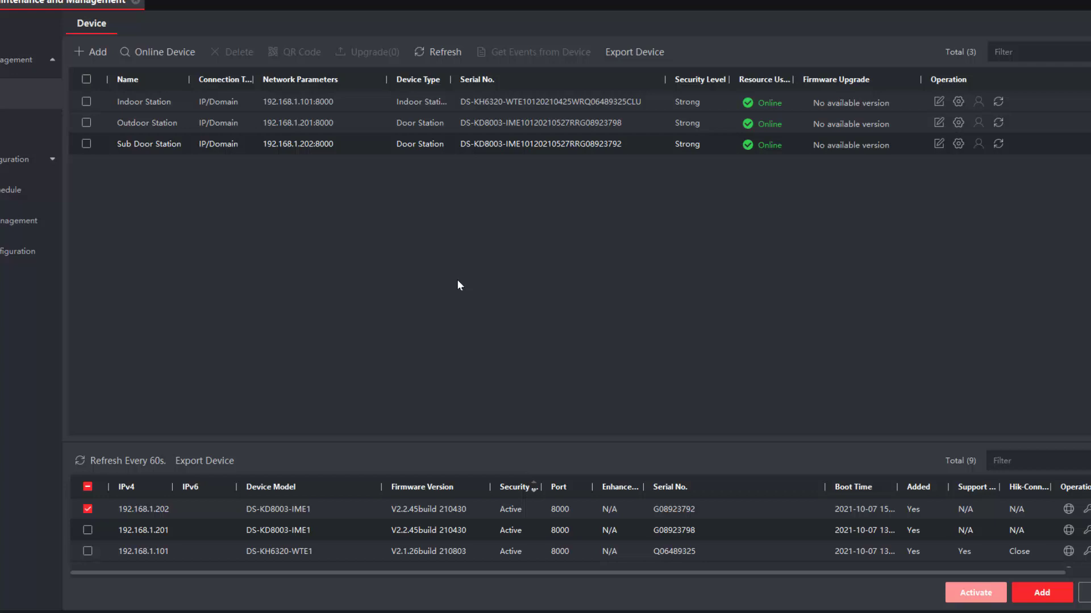
mouse_move(602, 286)
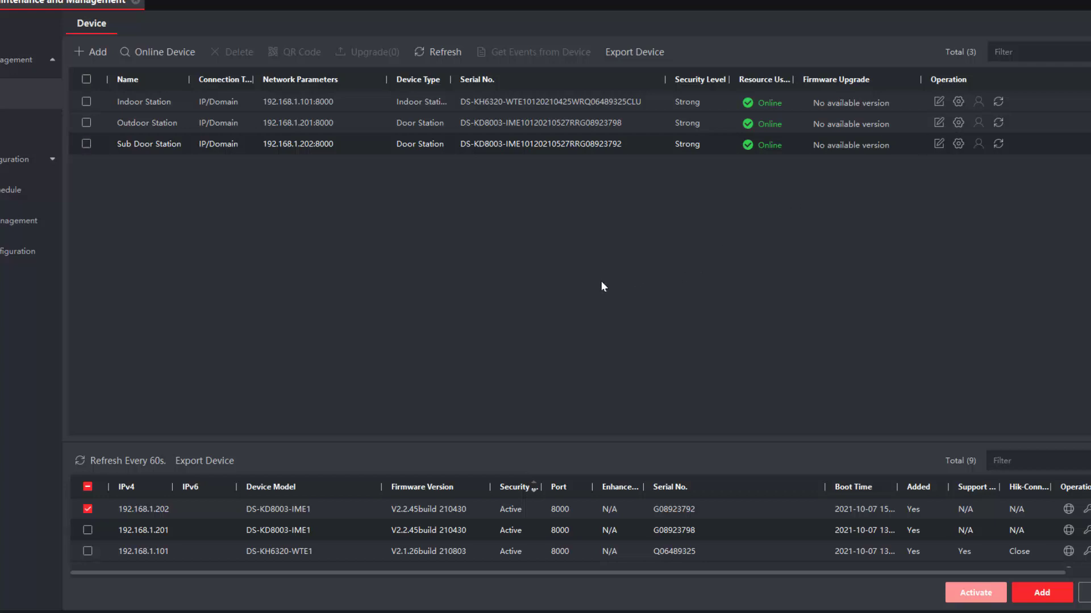
mouse_move(777, 187)
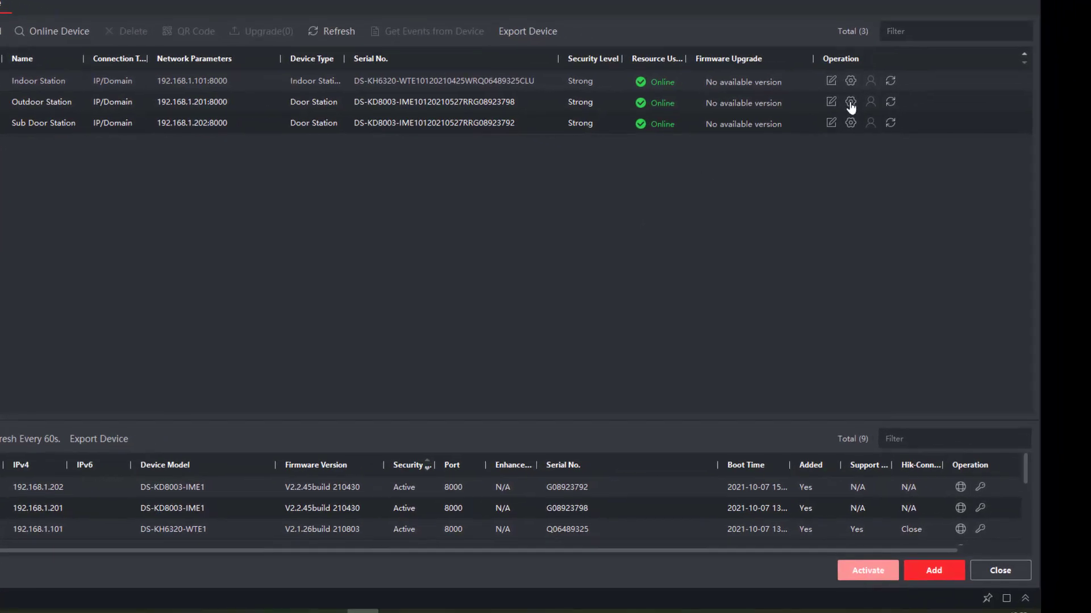
left_click(850, 103)
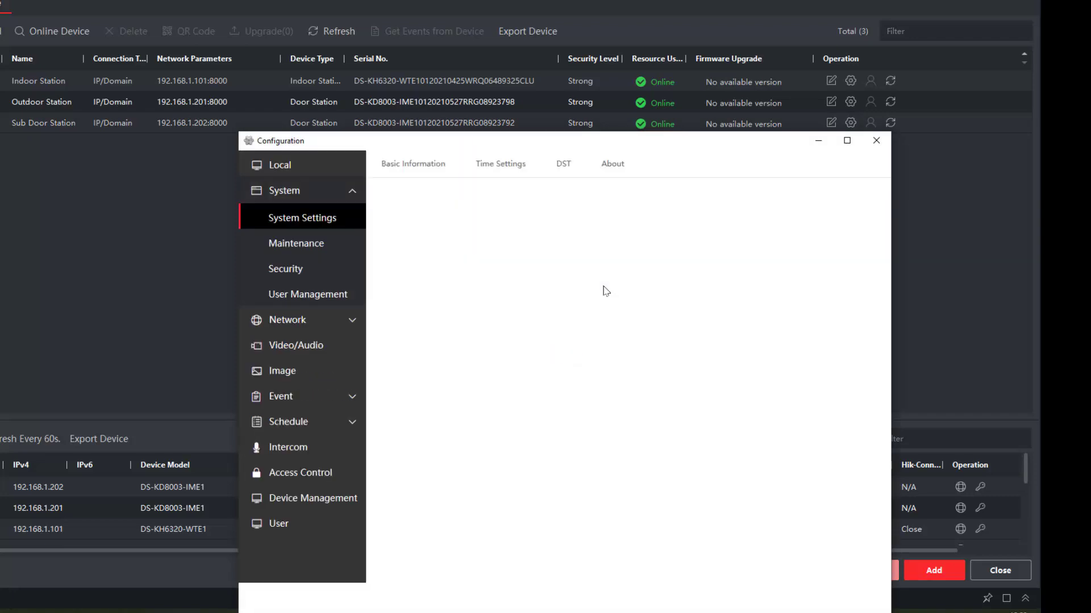
left_click(412, 163)
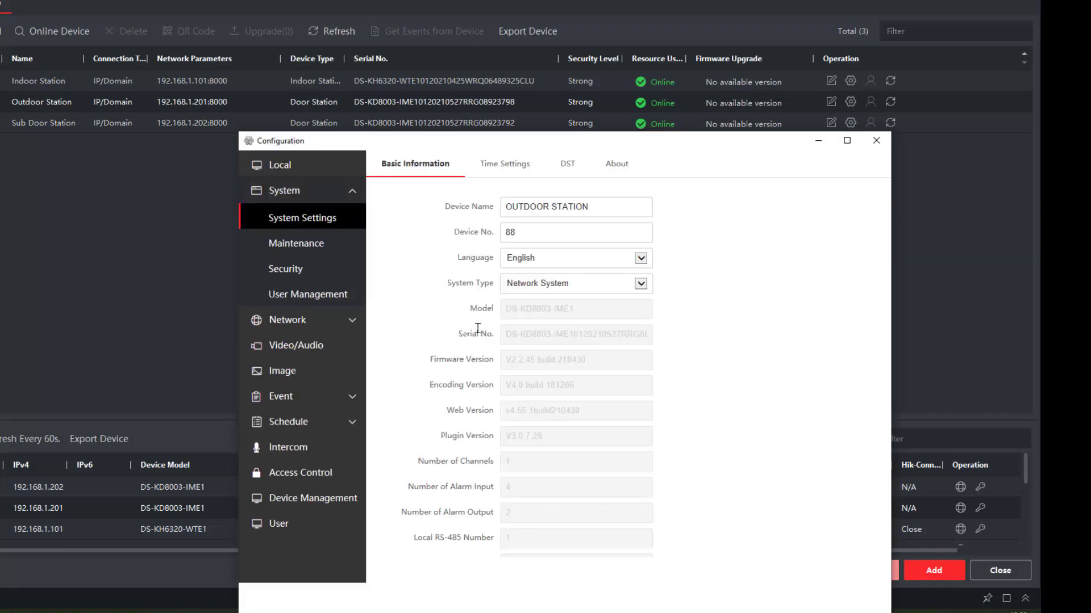
mouse_move(333, 501)
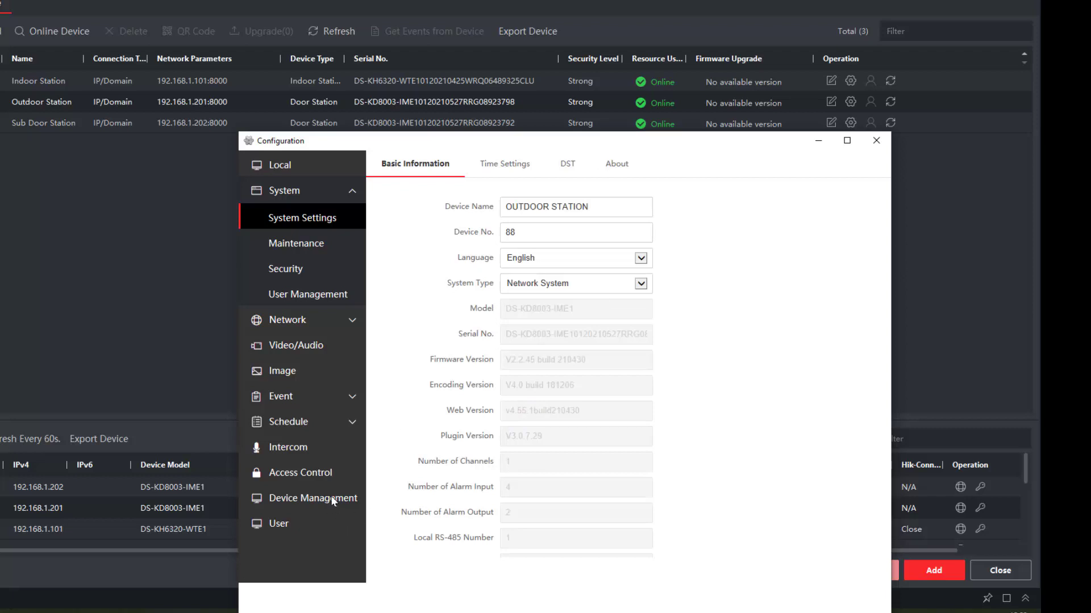
left_click(312, 497)
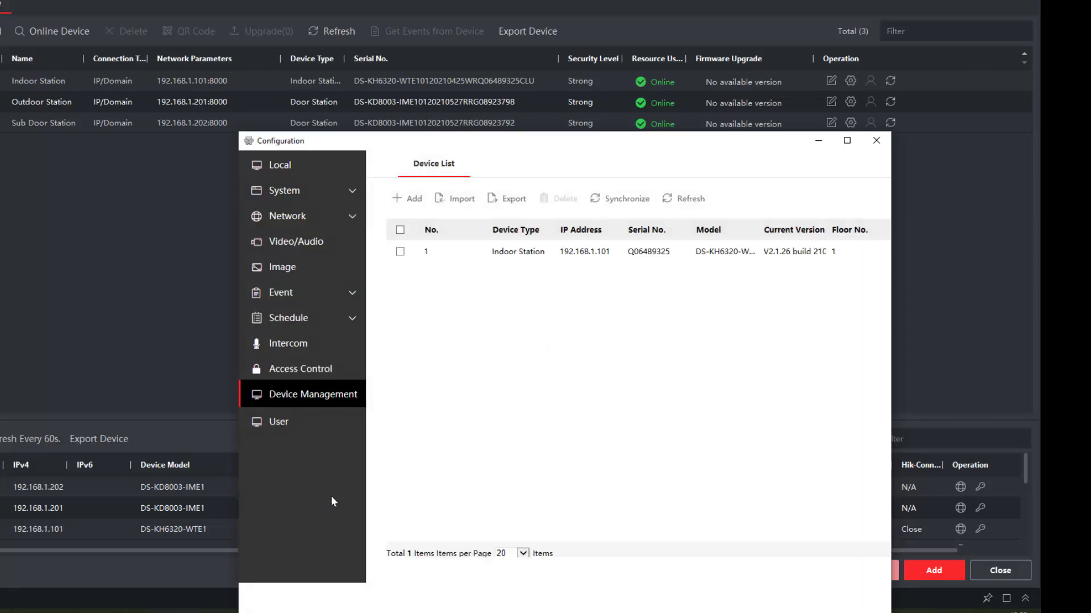
mouse_move(564, 266)
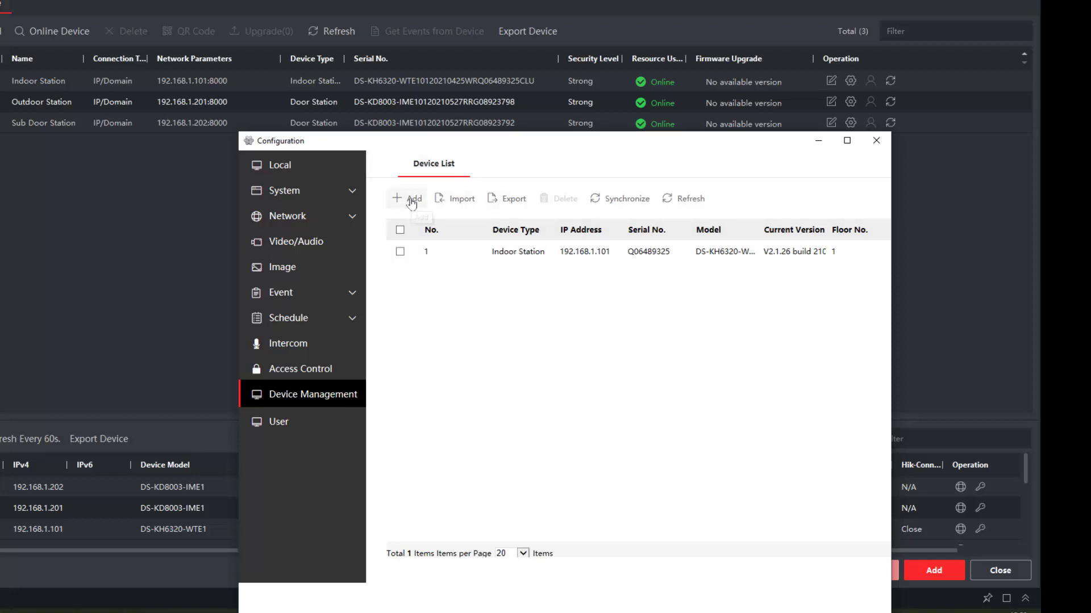
Step: Start adding a Sub Door Station type device with serial number G08923792
left_click(409, 198)
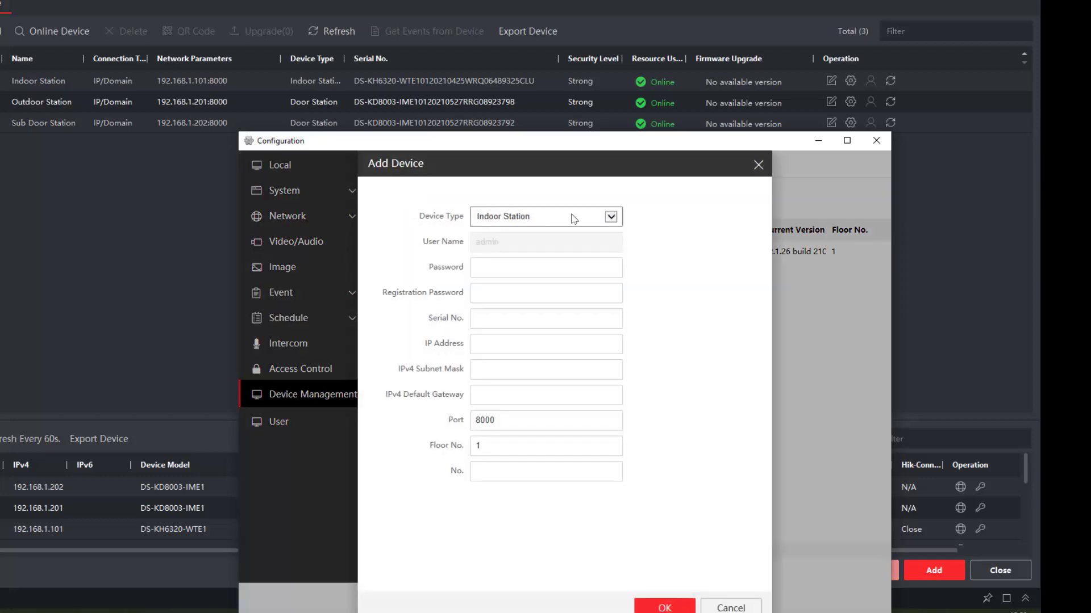
left_click(609, 216)
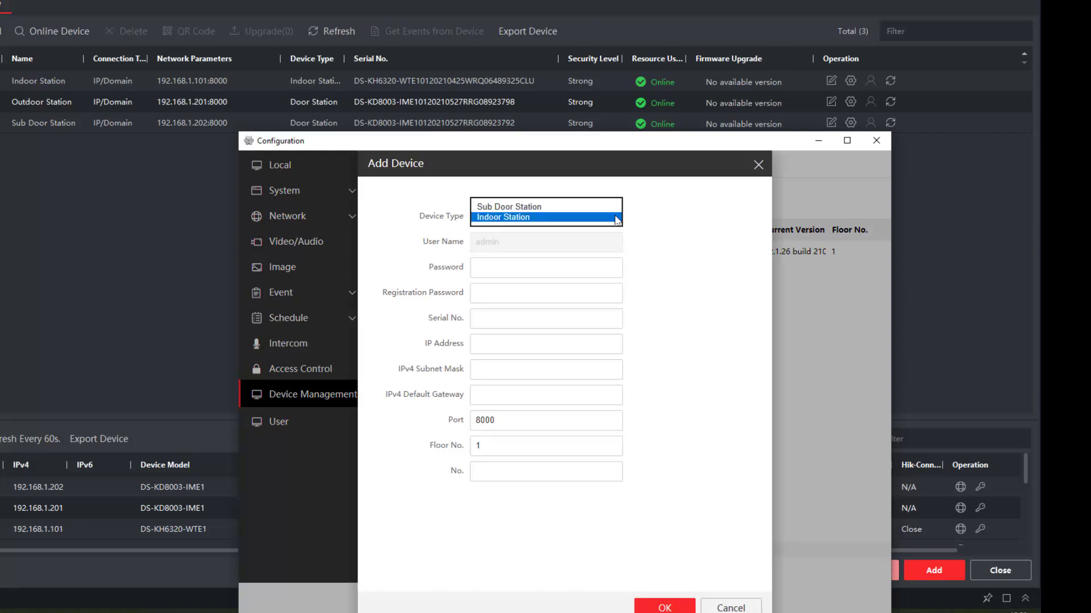
left_click(509, 216)
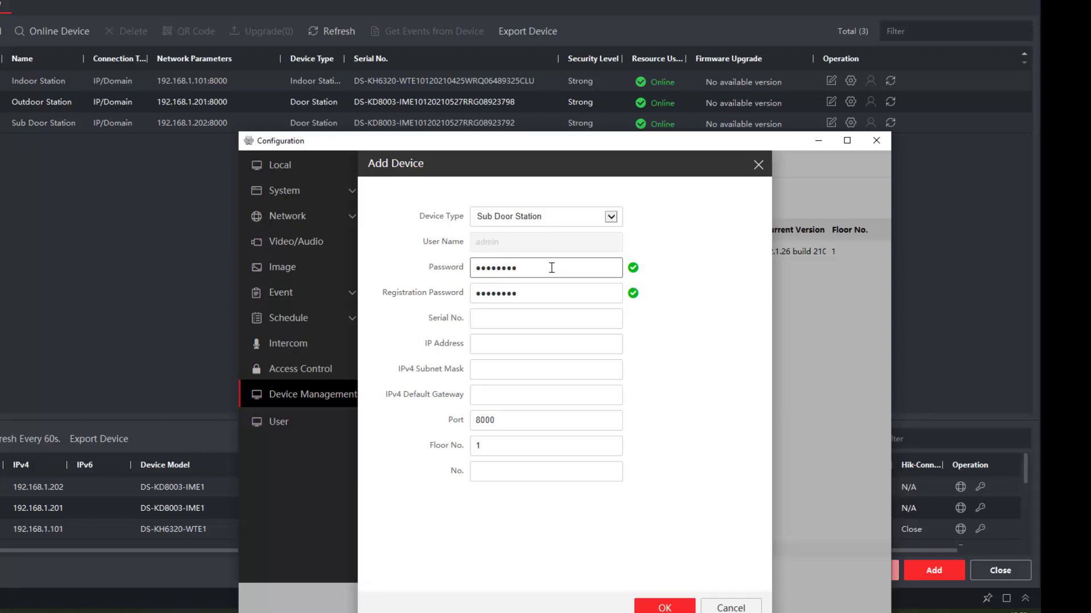
left_click(545, 318)
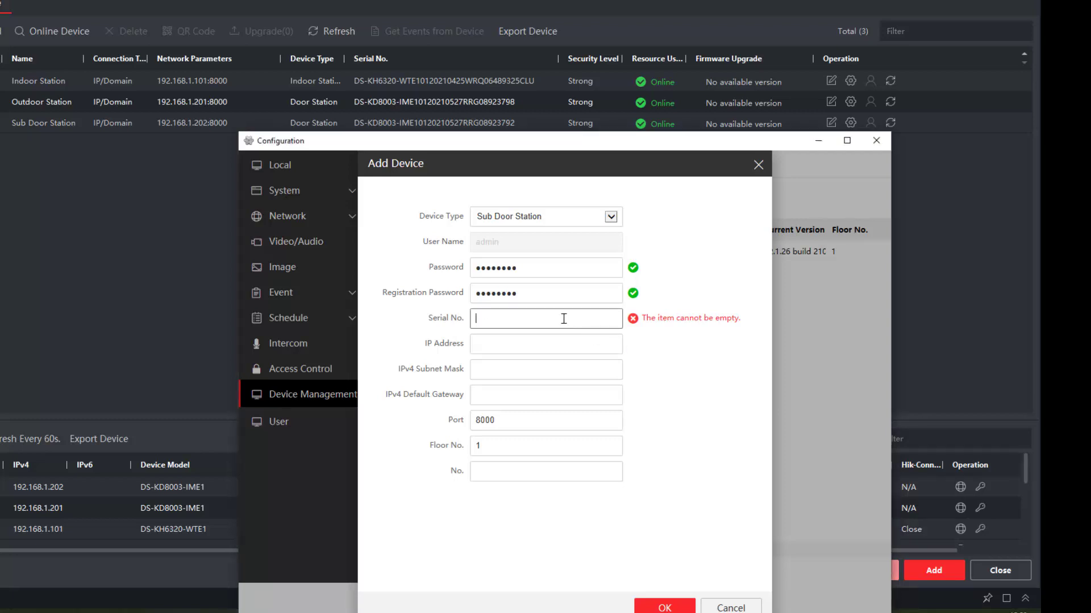
type("G08923792")
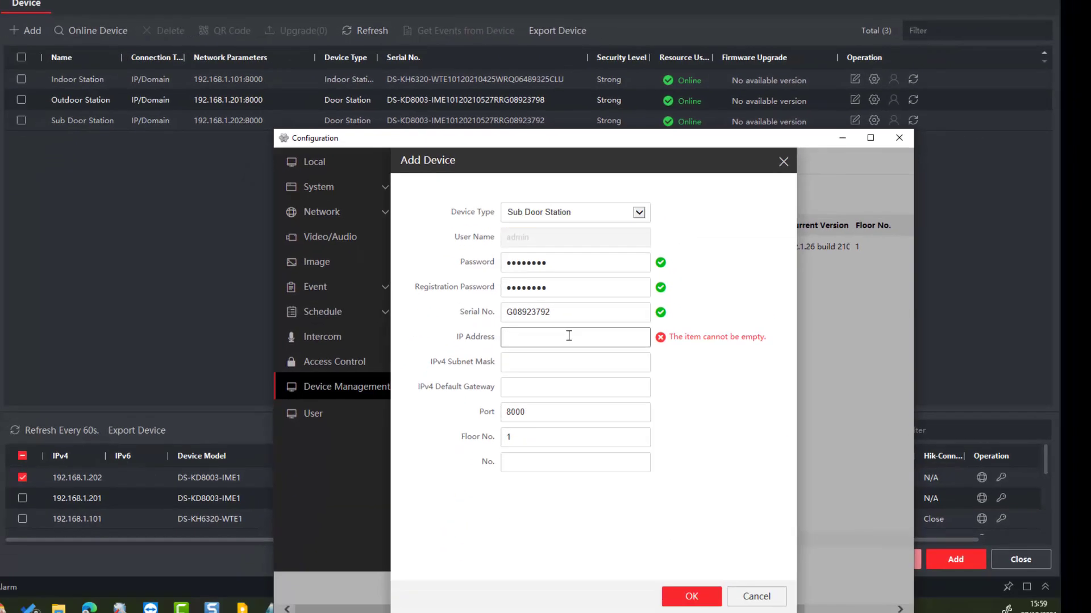
Step: Fill in IP 192.168.1.202, subnet 255.255.255.0, gateway 192.168.1.1 and No. 1
type("192.168.1")
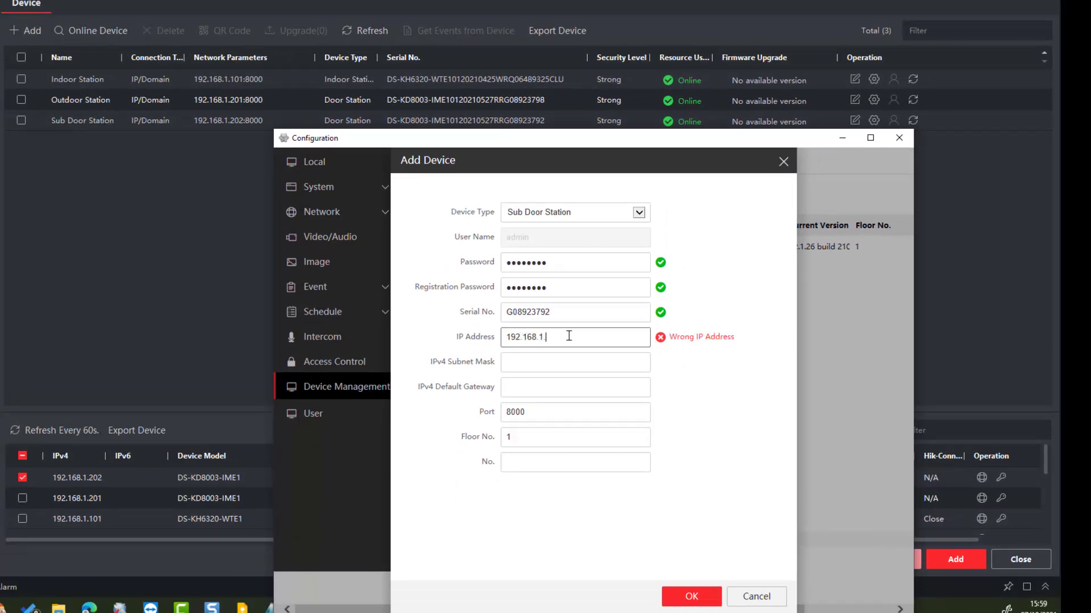
type("202")
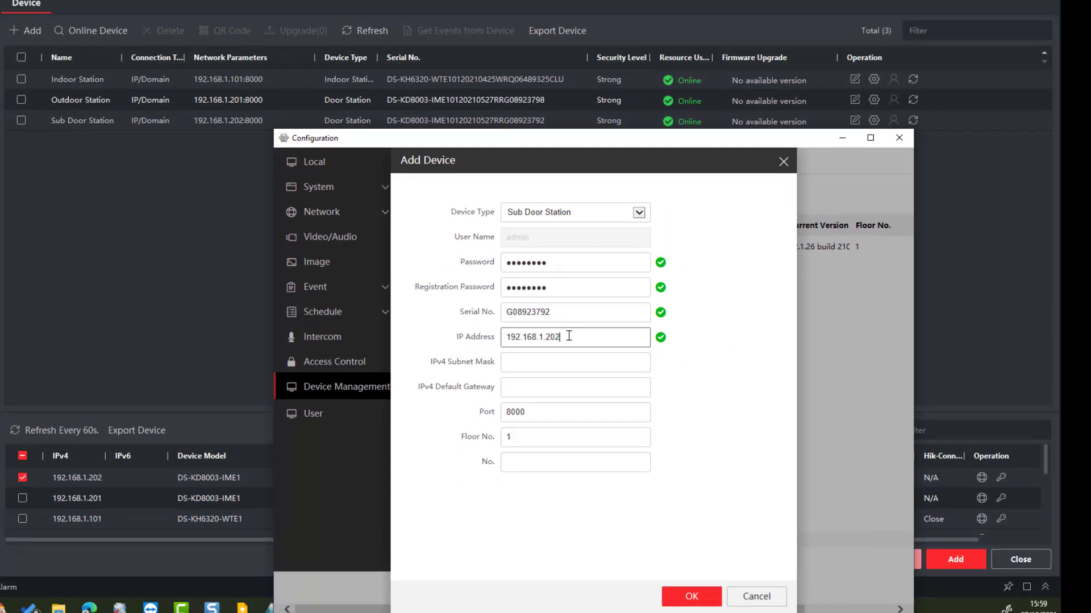
left_click(574, 362)
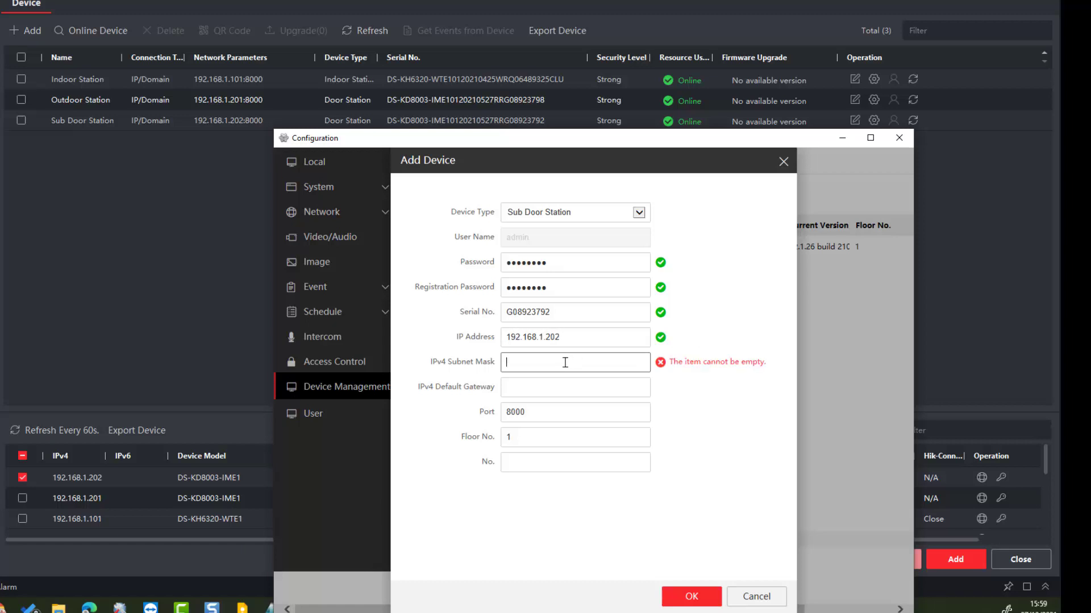
type("255.255.255.0")
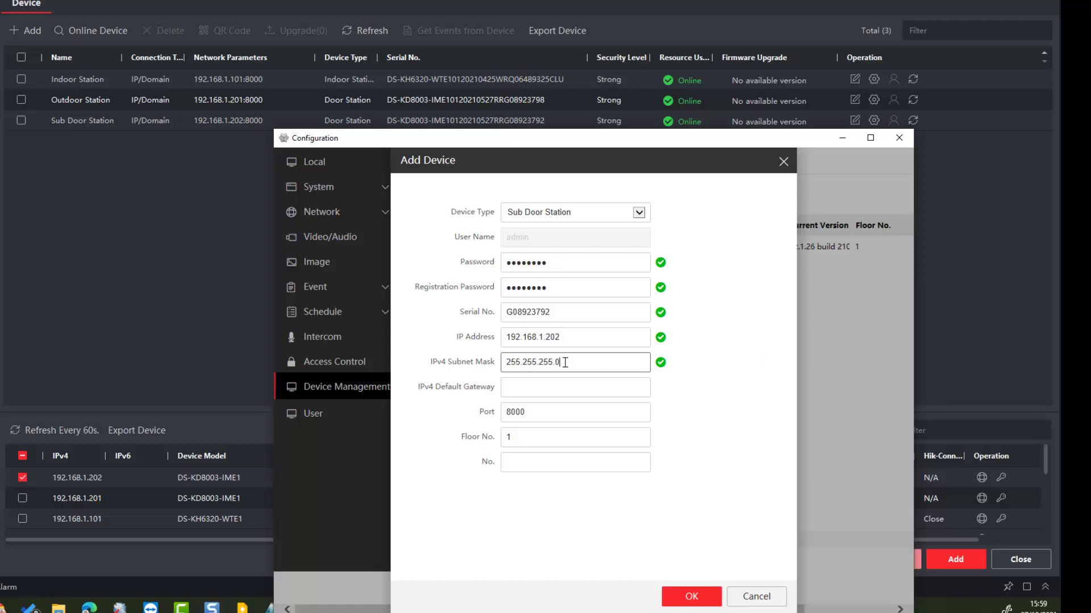
left_click(575, 388)
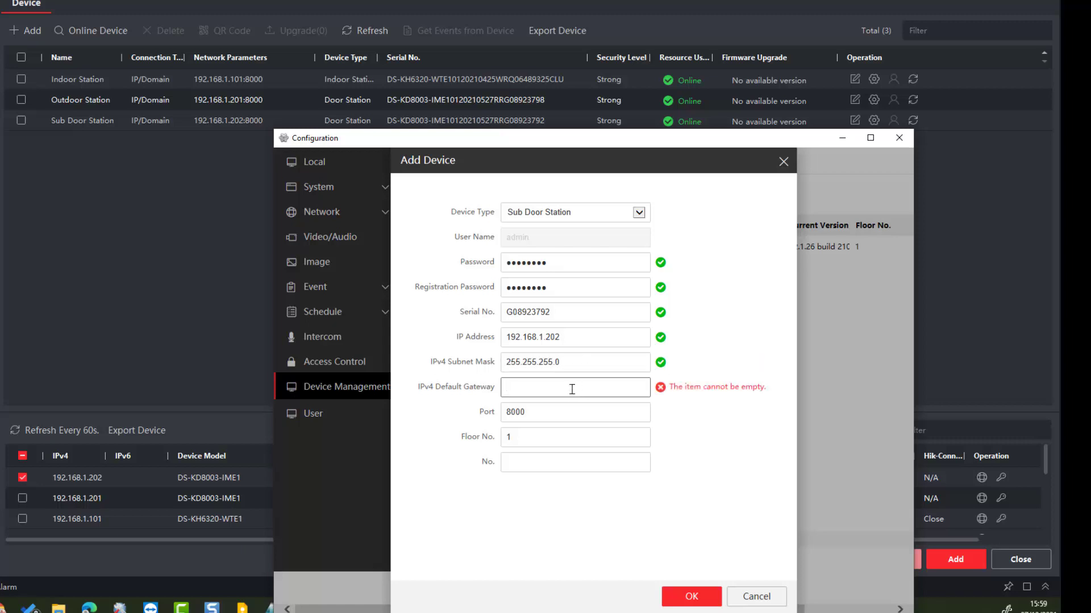
type("192.168.")
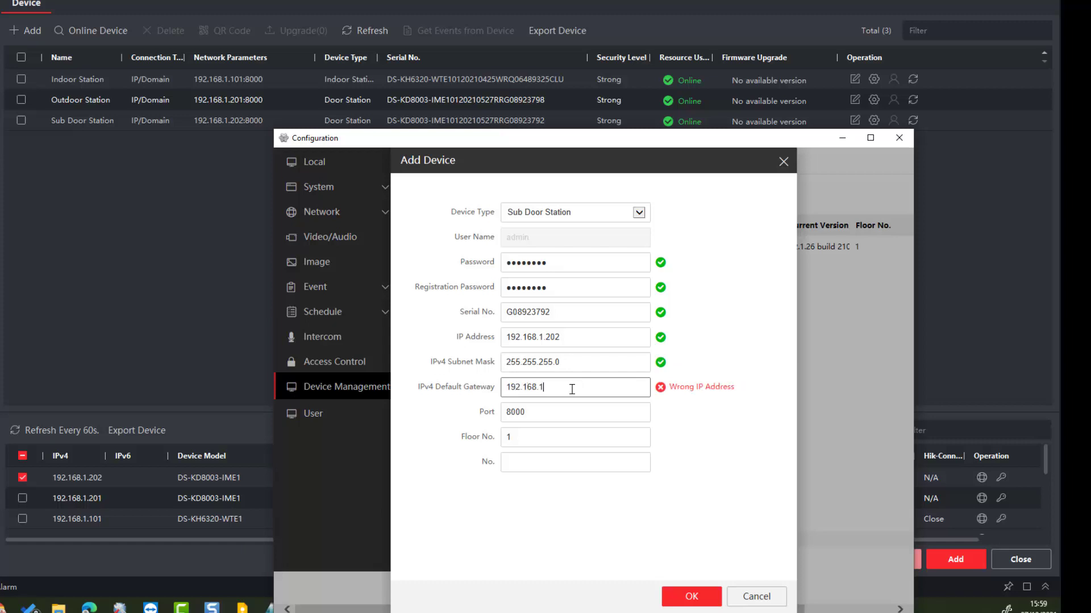
type("1")
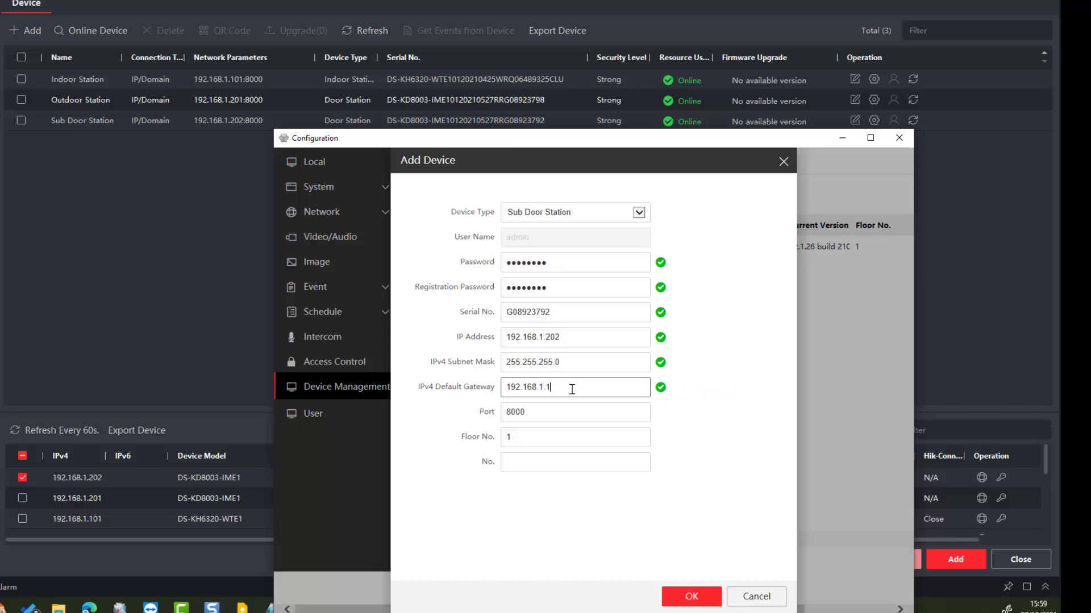
left_click(575, 462)
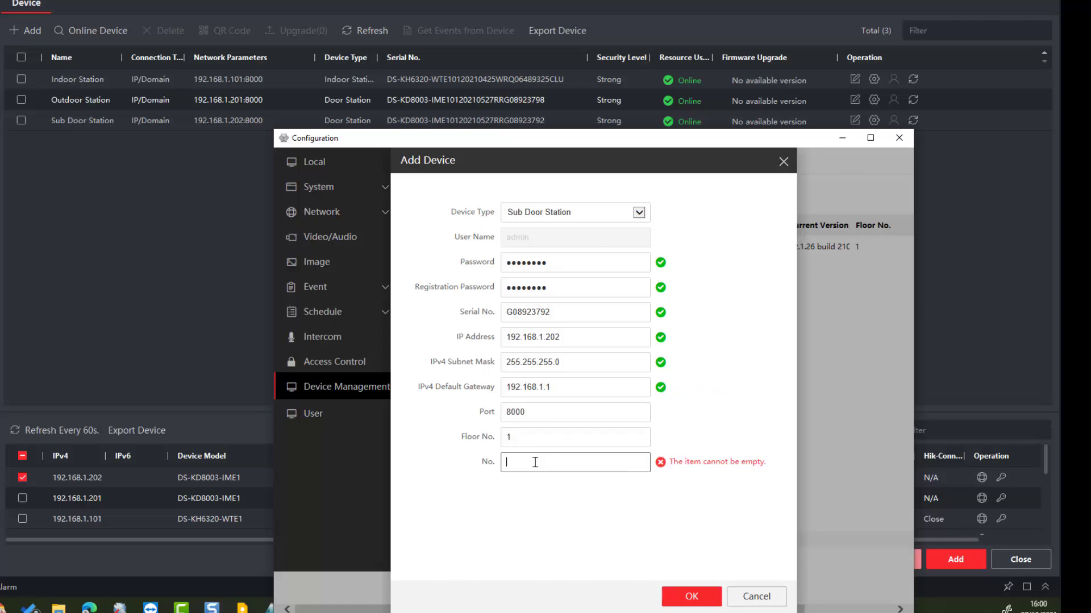
type("1")
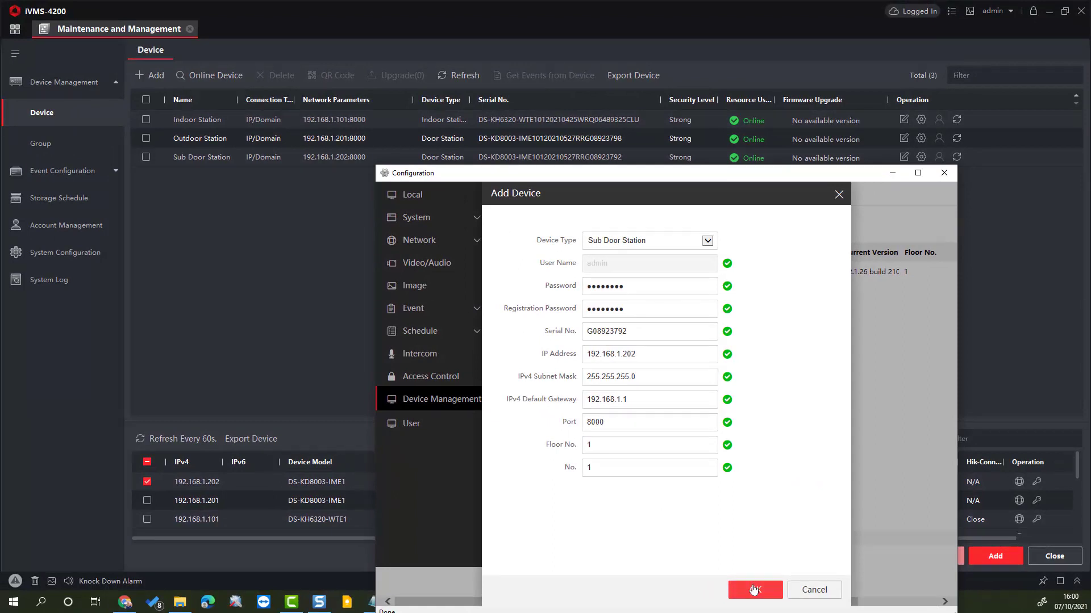
Step: Confirm adding the Sub Door Station at 192.168.1.202, check the Device List, and close the outdoor station's configuration
left_click(754, 589)
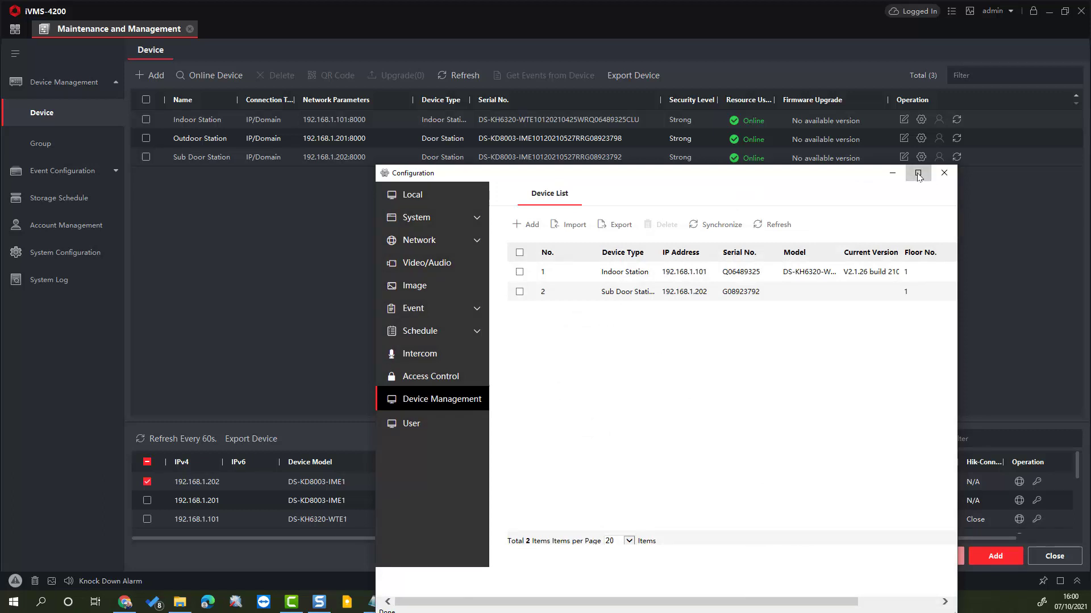
left_click(918, 173)
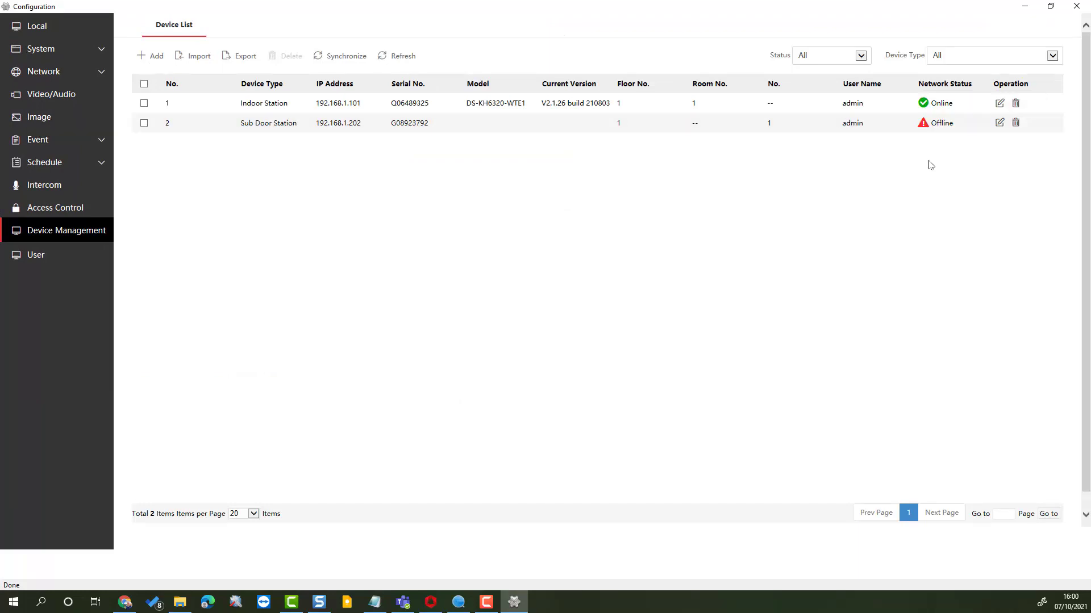
mouse_move(1076, 7)
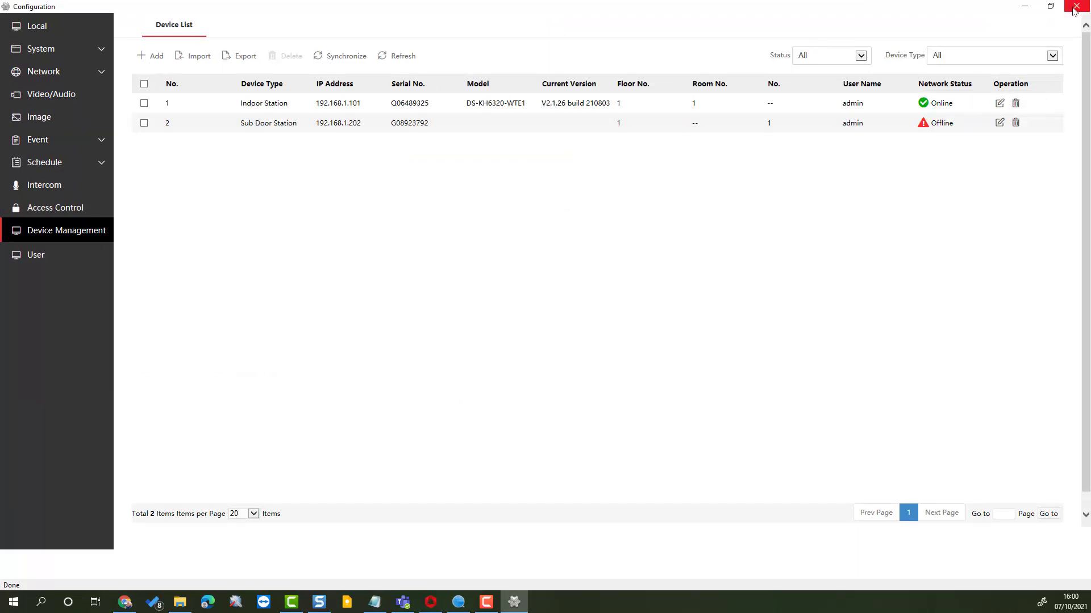
left_click(1076, 7)
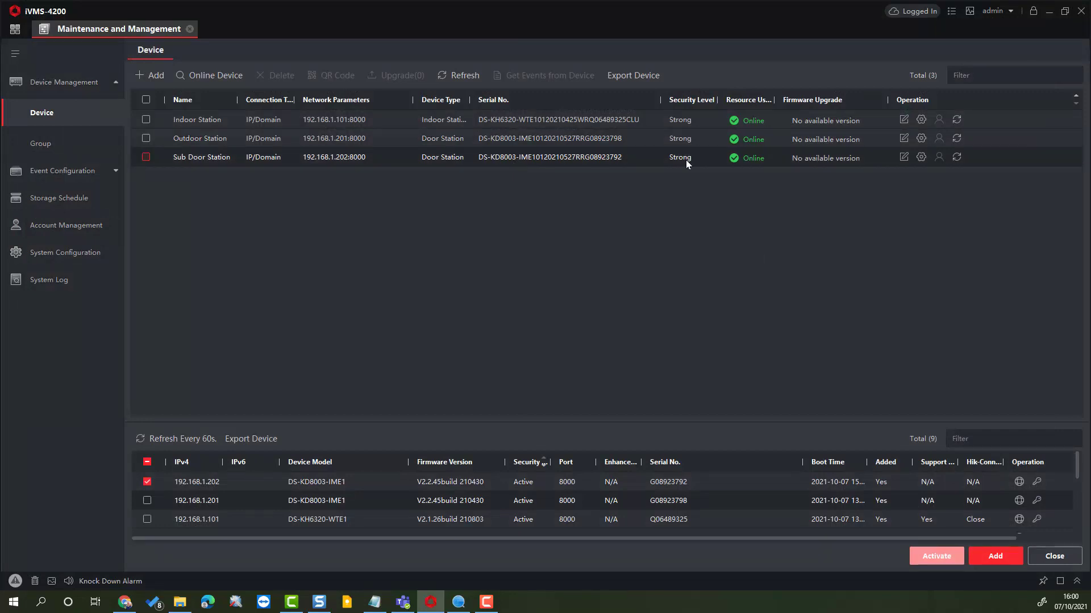
mouse_move(921, 156)
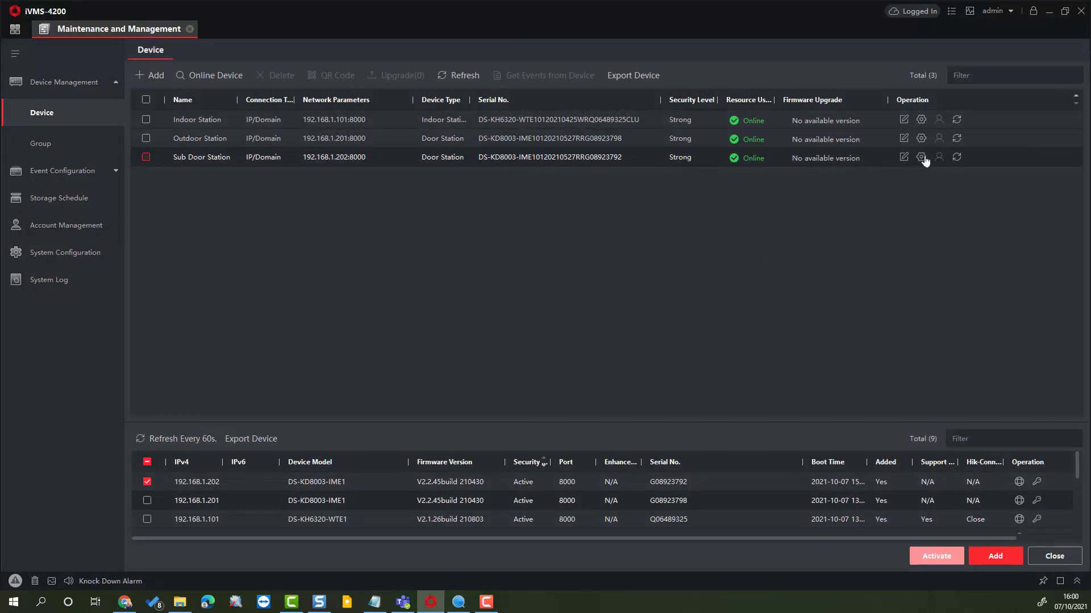
Step: In the Sub Door Station's Intercom Session Settings, replace the registration password, save it, and close the configuration
left_click(921, 157)
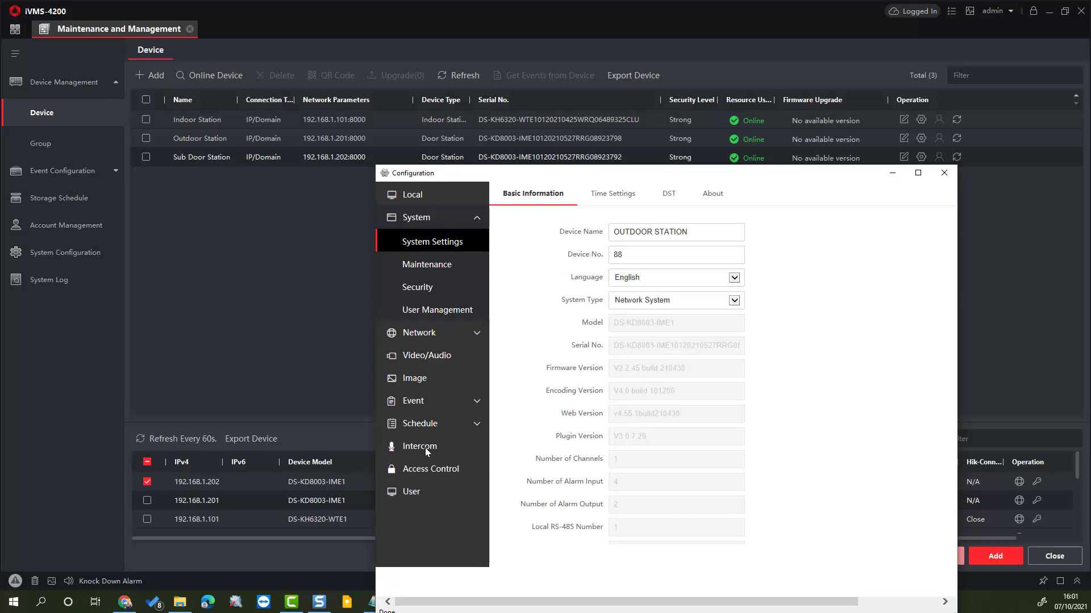
left_click(419, 450)
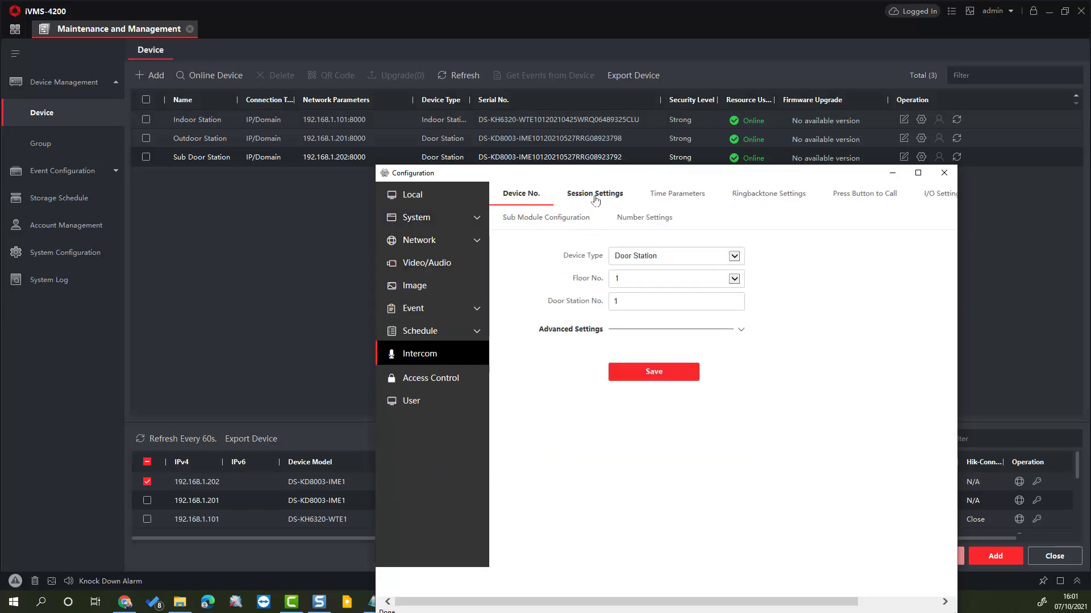
left_click(594, 194)
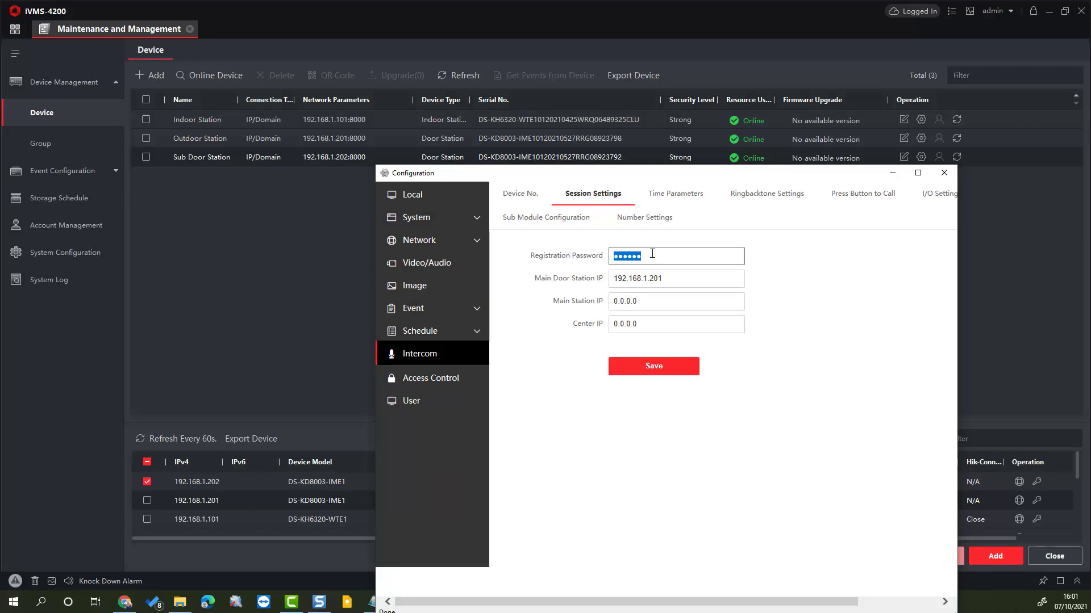
key("Backspace")
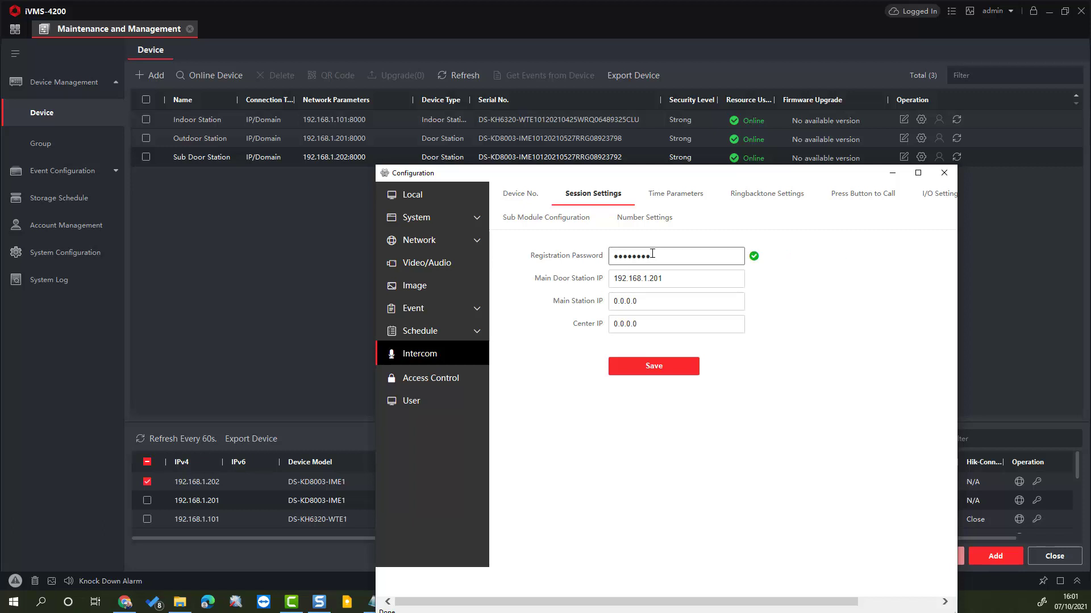
left_click(652, 366)
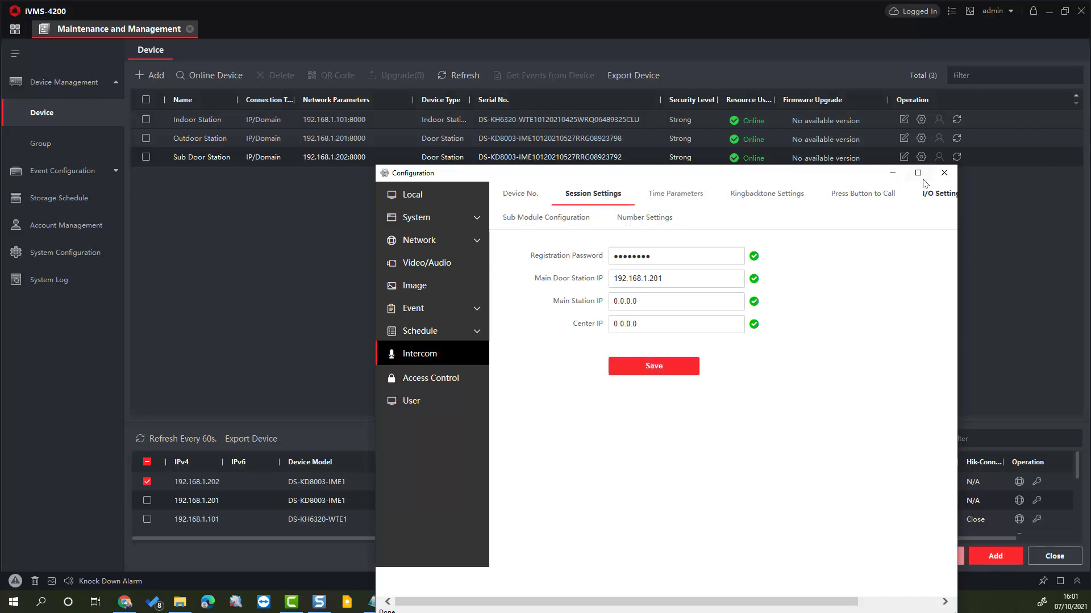
left_click(944, 173)
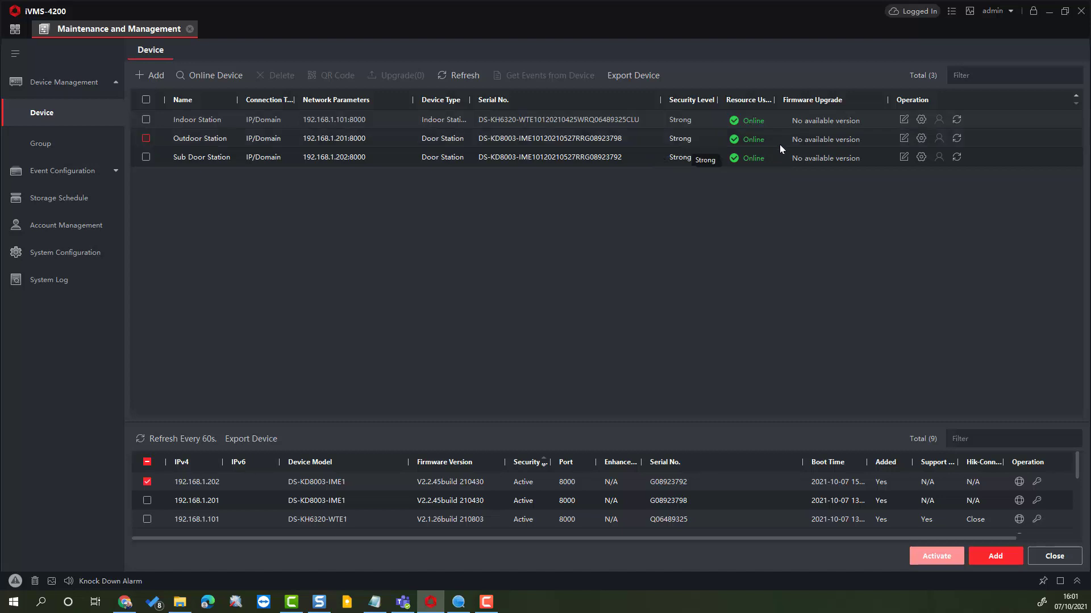
Step: Reopen the Outdoor Station's configuration and show Device Management listing the Sub Door Station at 192.168.1.202
left_click(921, 139)
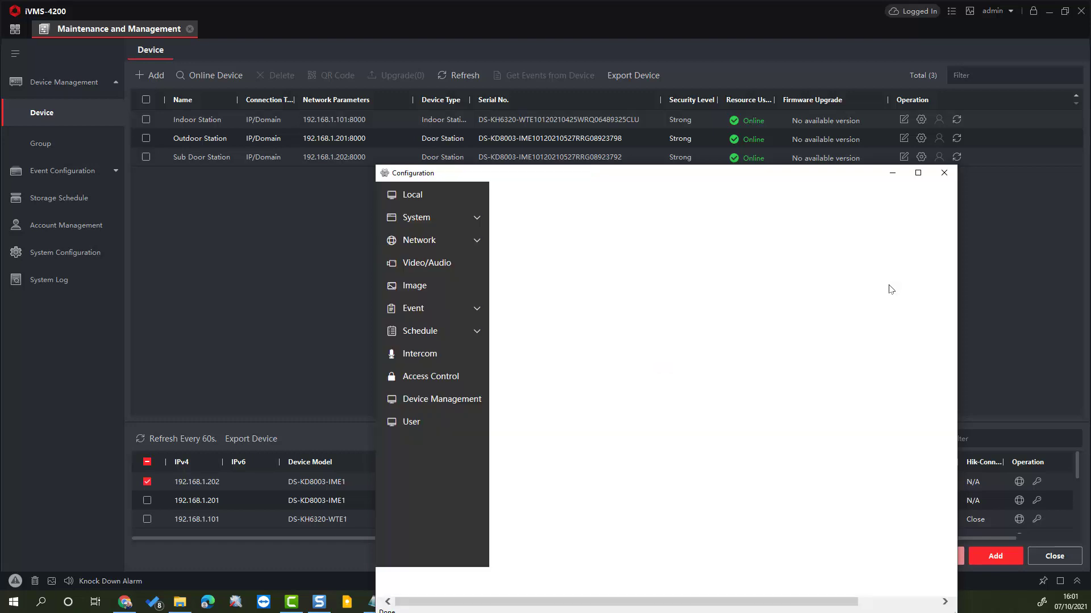
left_click(416, 217)
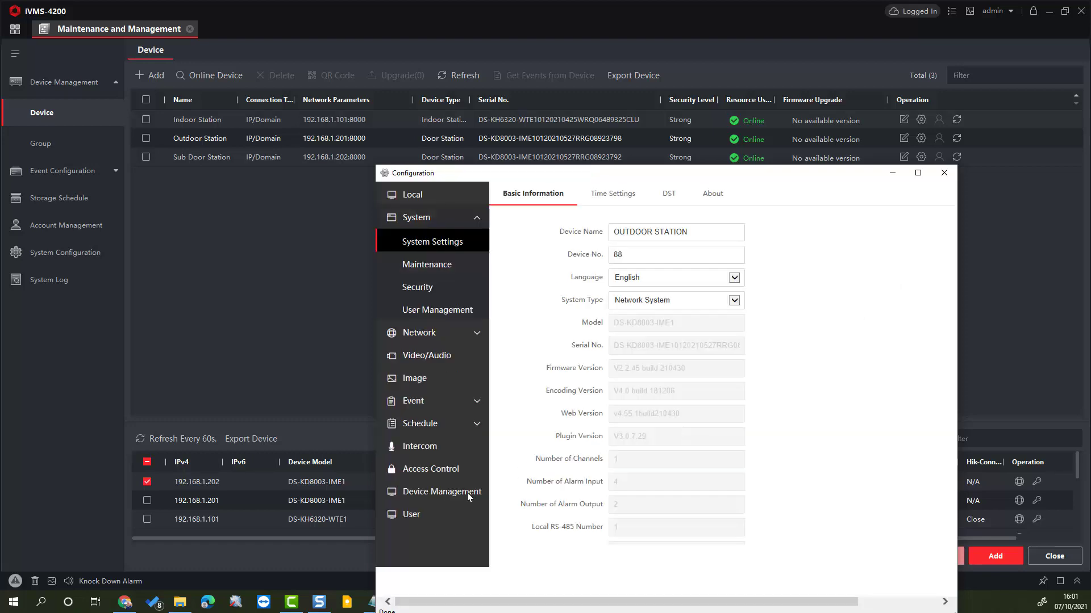
left_click(440, 492)
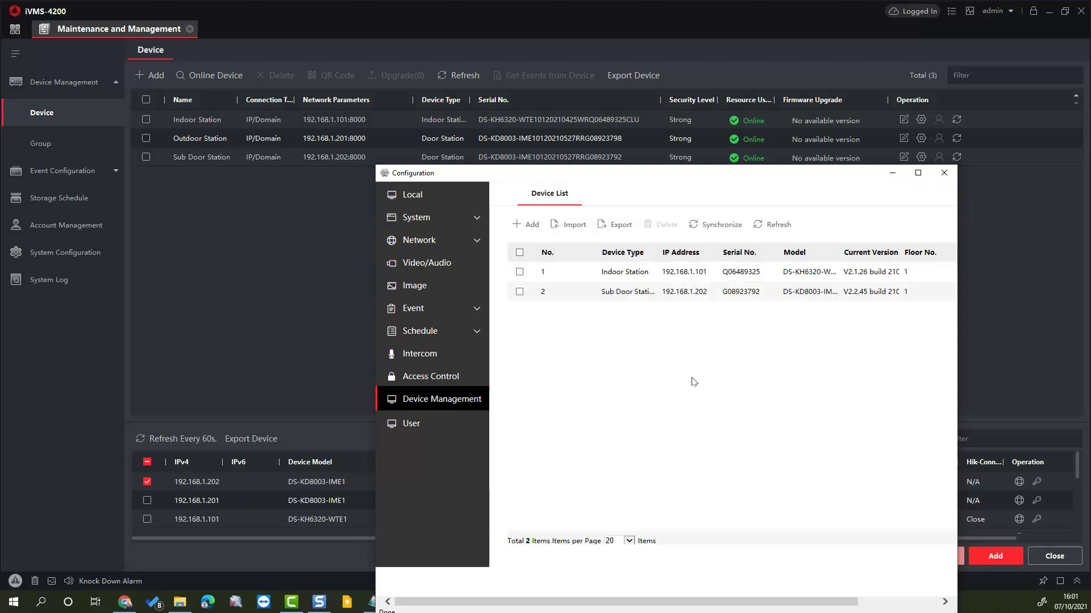